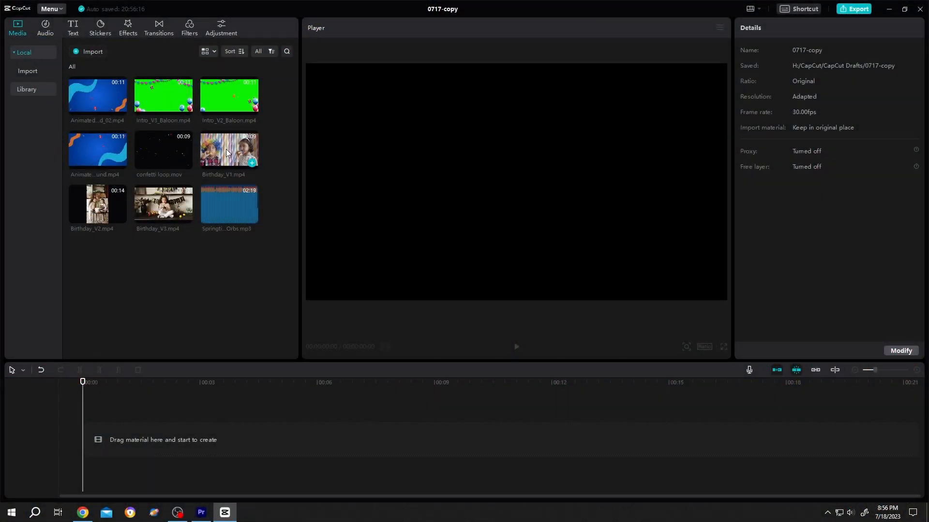
Step: Preview the Intro_V1_Baloon green-screen clip in the media panel, then stop playback
left_click(229, 149)
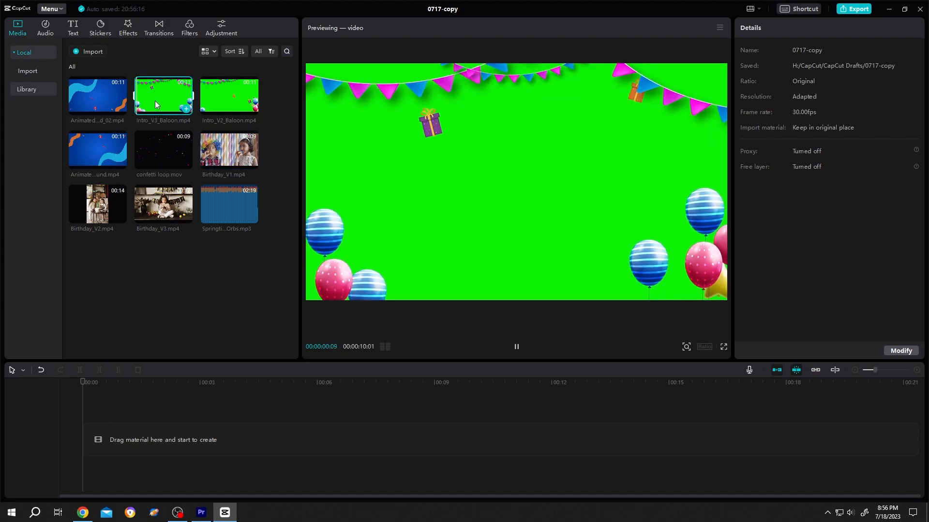
left_click(162, 150)
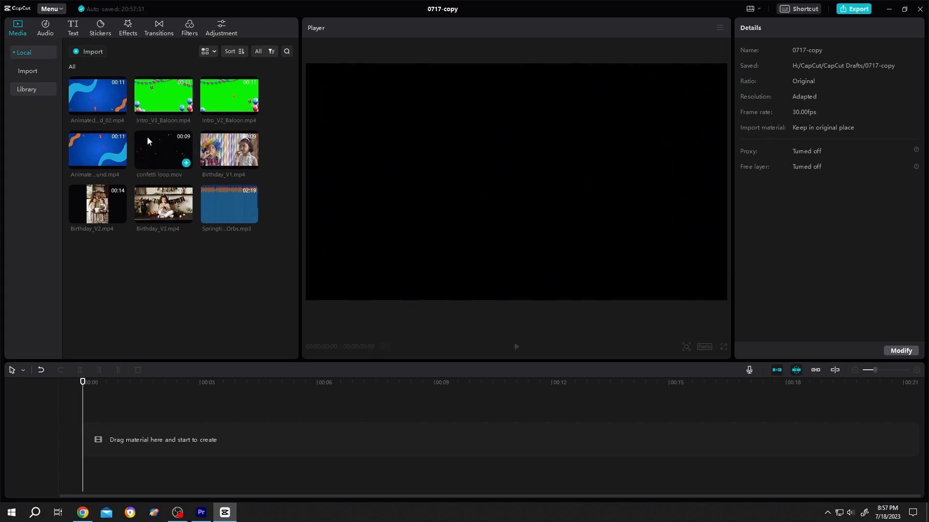
mouse_move(233, 271)
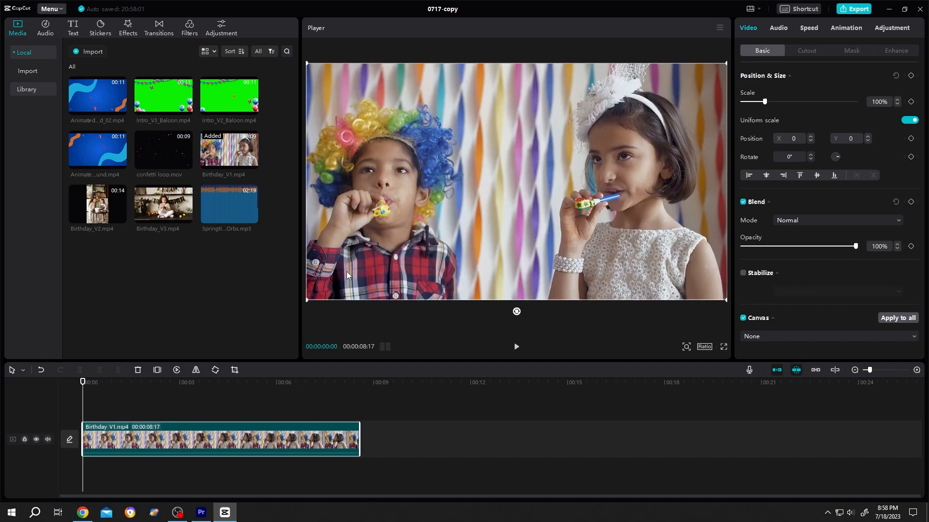
mouse_move(531, 289)
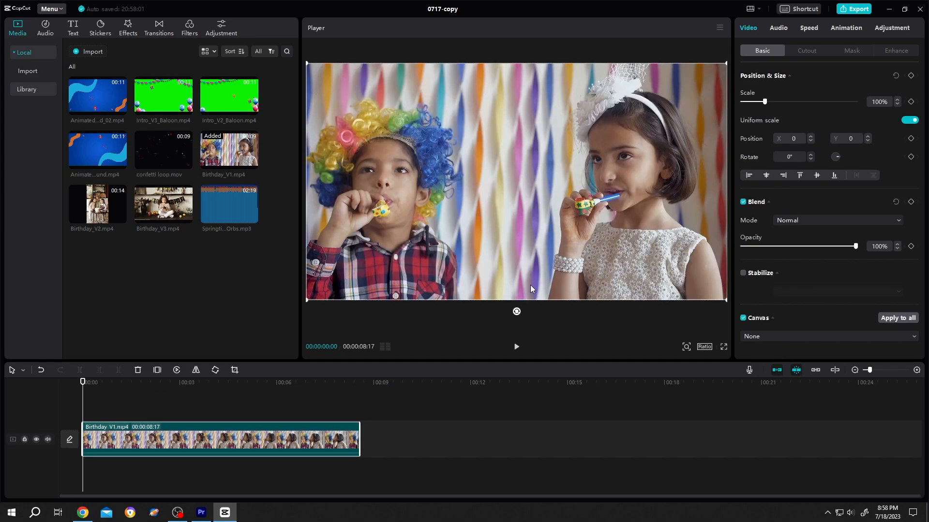
mouse_move(818, 136)
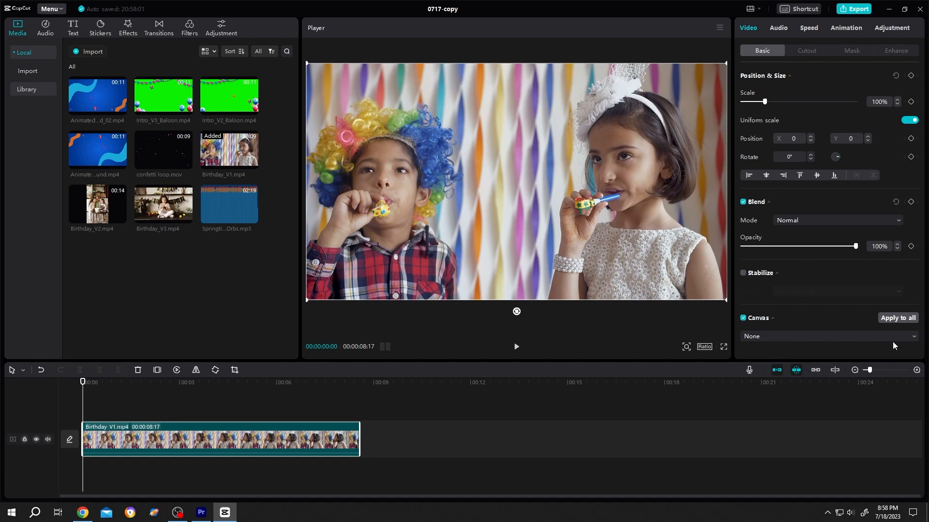
Step: Give Birthday_V1 a solid white canvas background and scale it to 96% so a white border shows
left_click(826, 337)
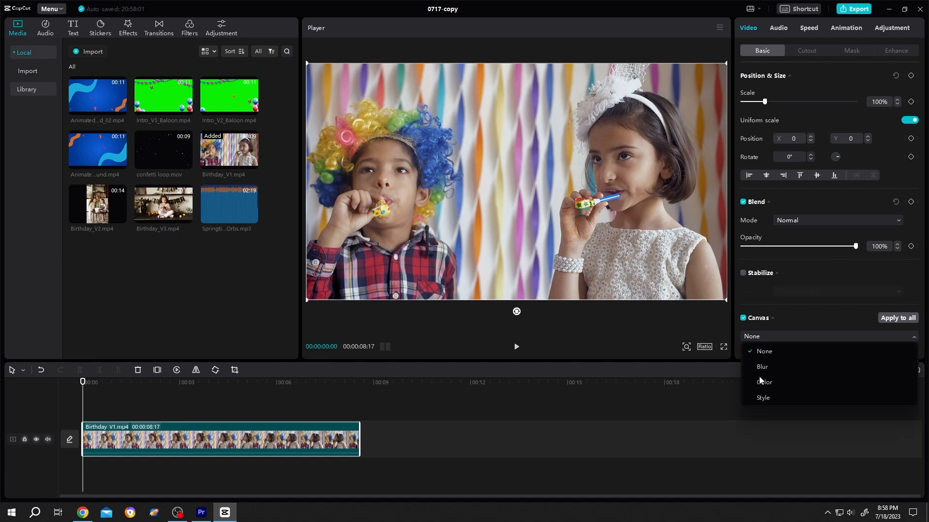
left_click(764, 382)
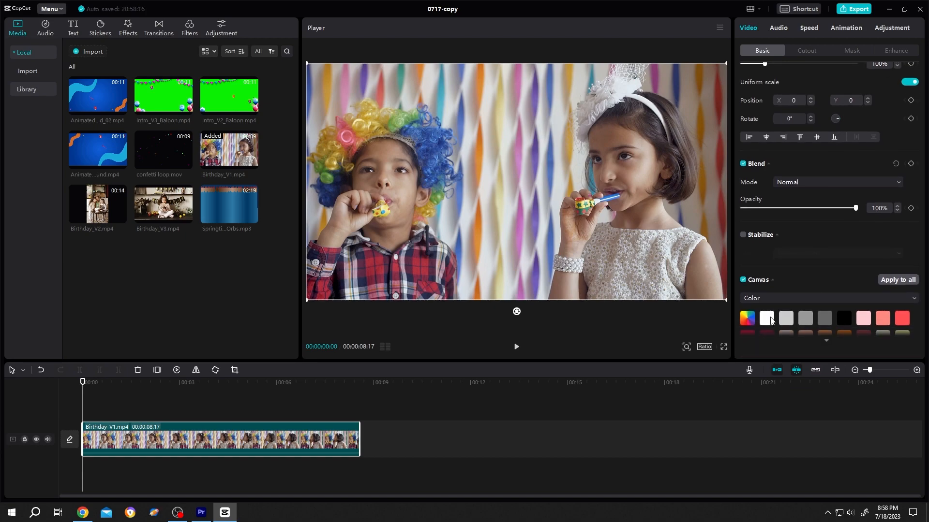
left_click(766, 318)
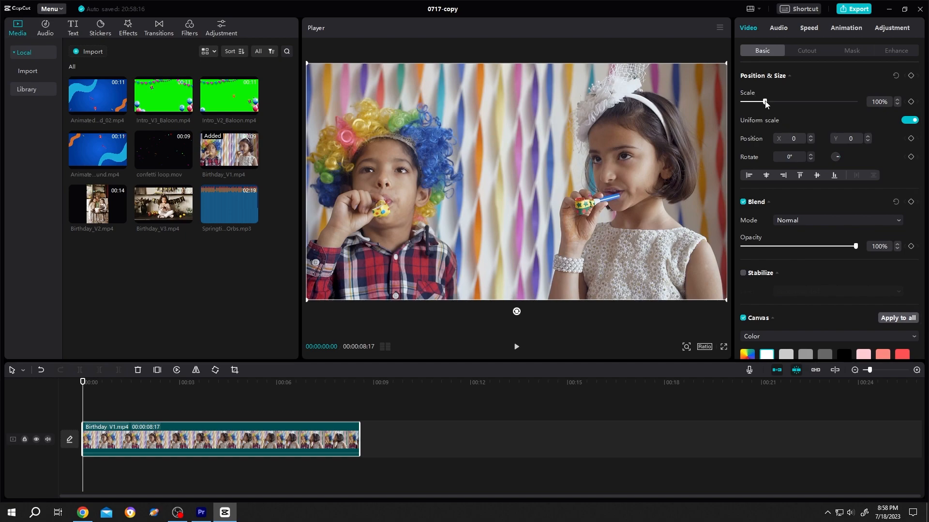
left_click_drag(764, 101, 762, 101)
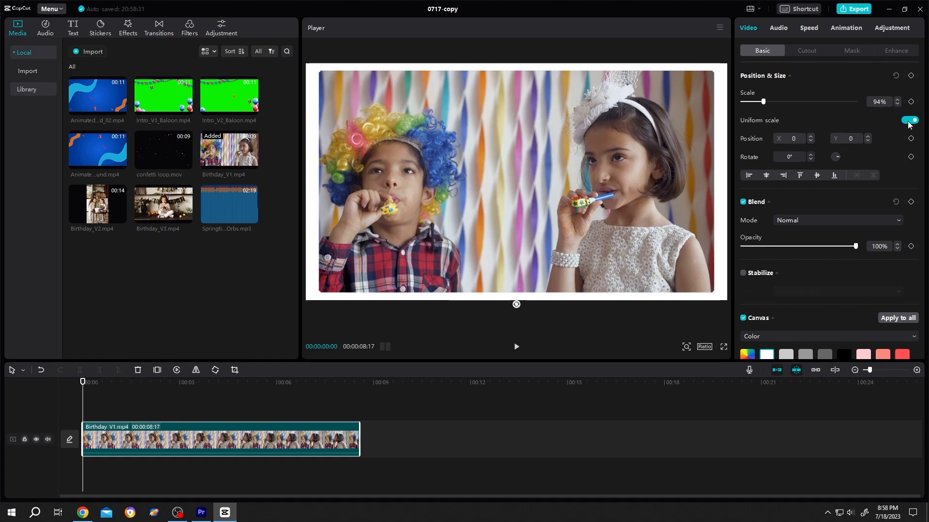
left_click(910, 120)
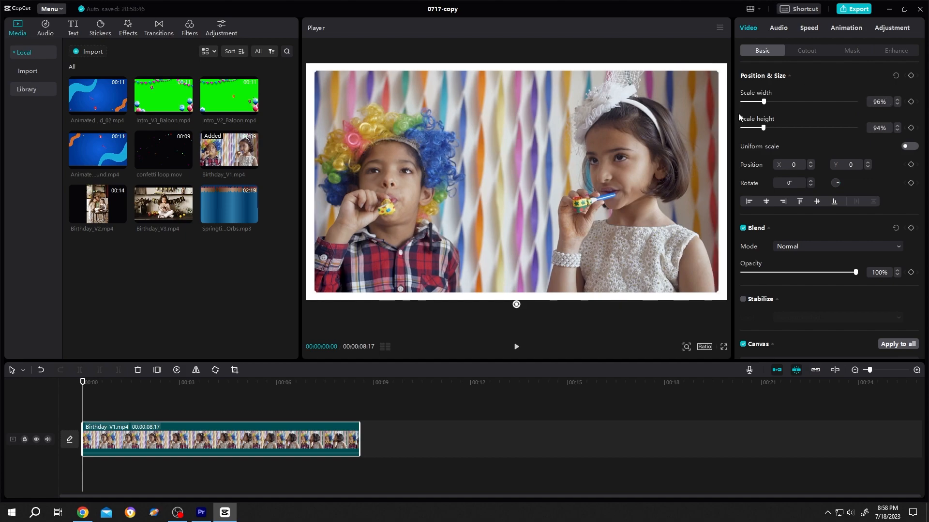
left_click(909, 146)
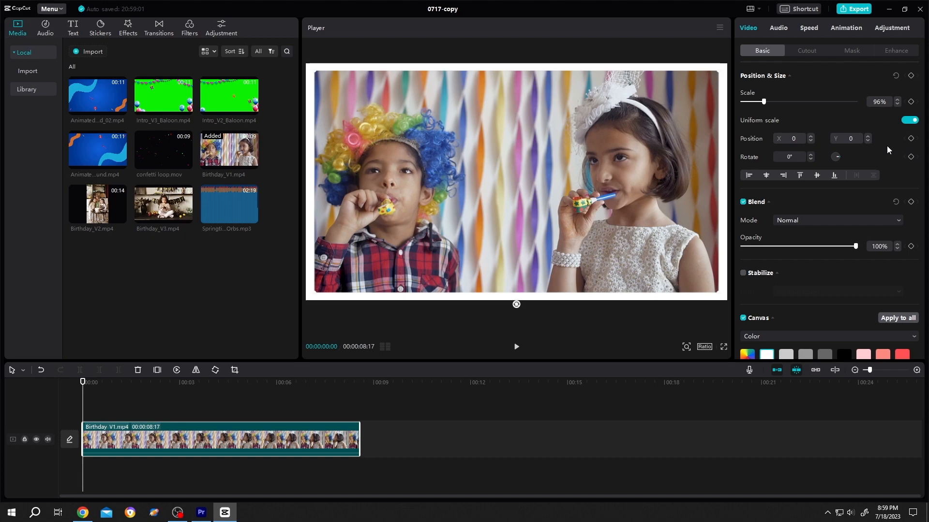
Step: Convert the white-bordered Birthday_V1 clip into a compound clip
right_click(220, 438)
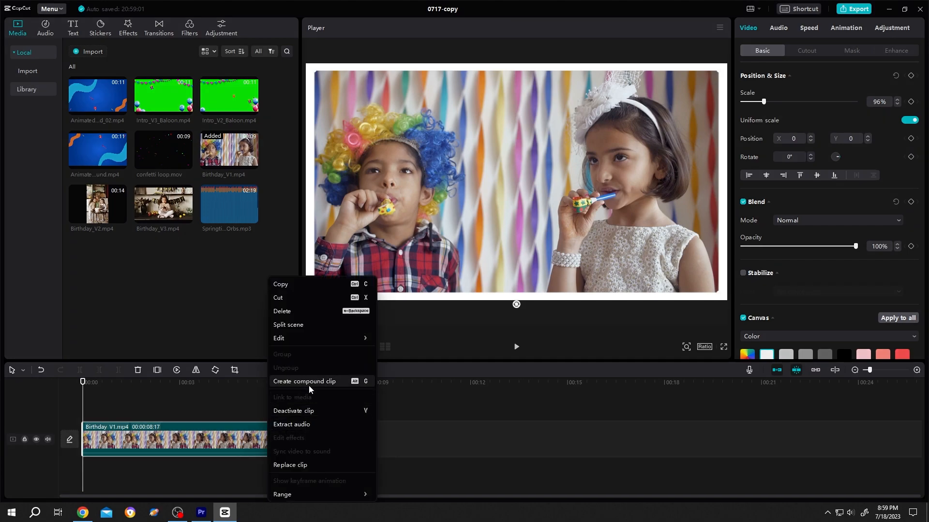
left_click(305, 381)
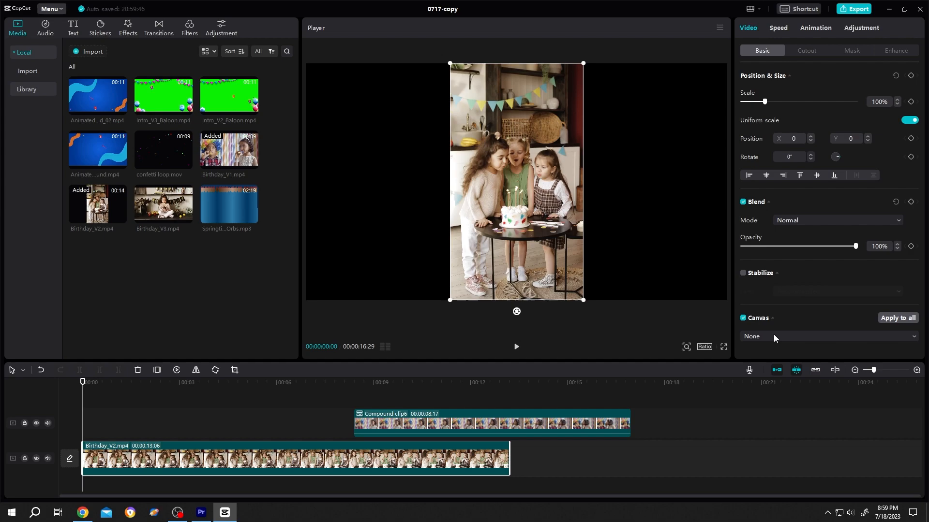
Step: Give Birthday_V2 a white canvas background, shrink it slightly, and make it a compound clip
left_click(828, 337)
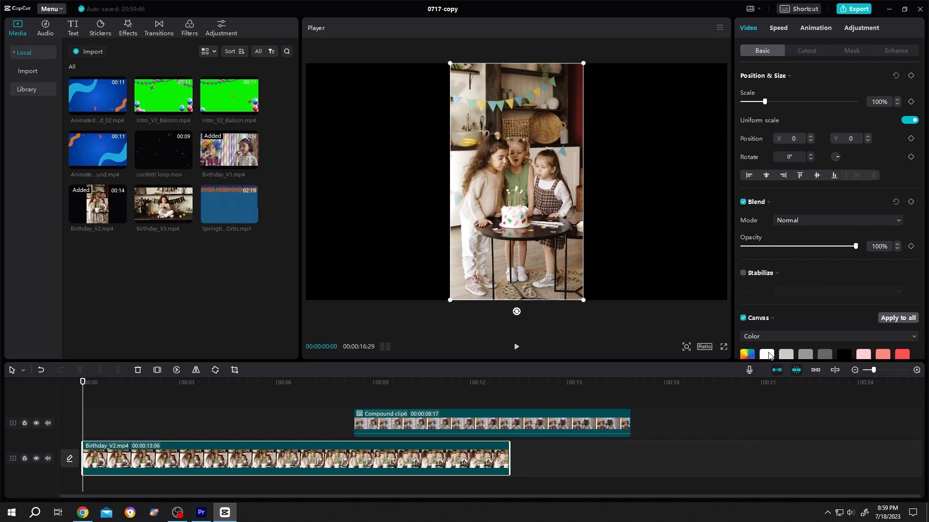
left_click(766, 355)
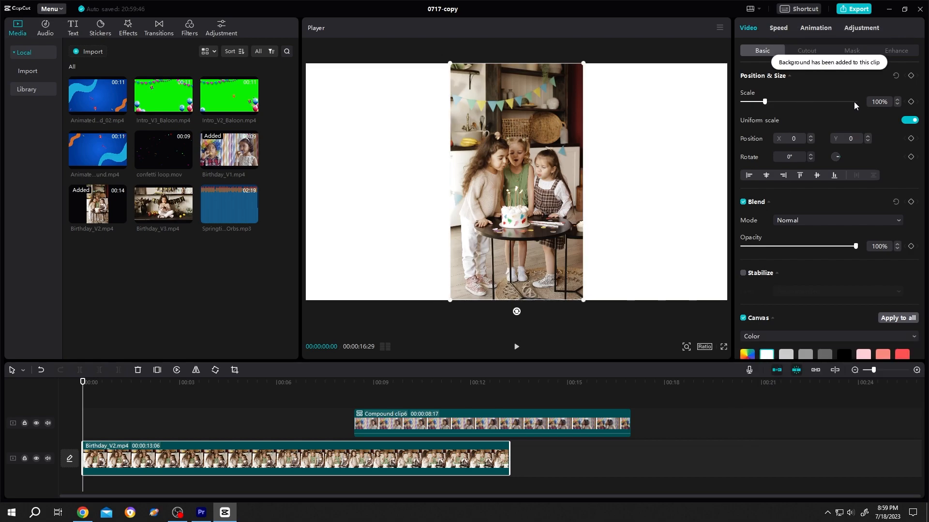
left_click(896, 101)
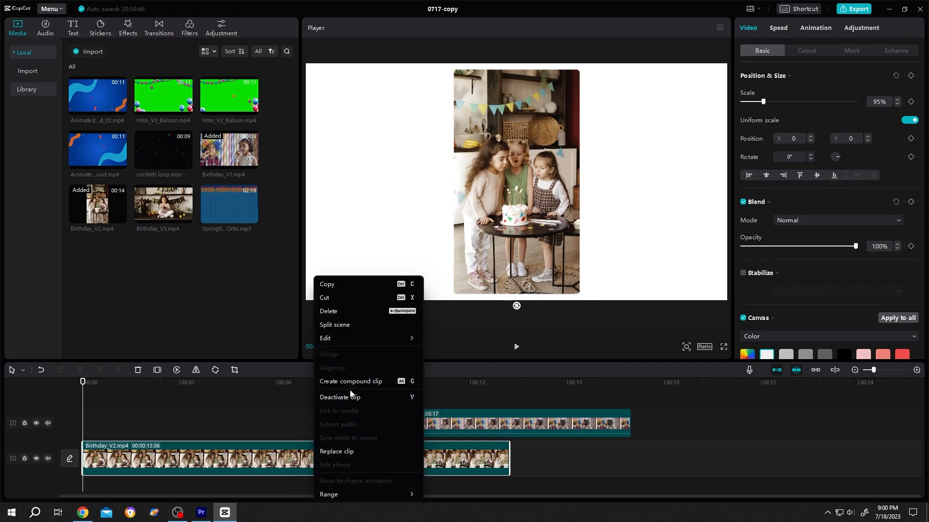
left_click(350, 381)
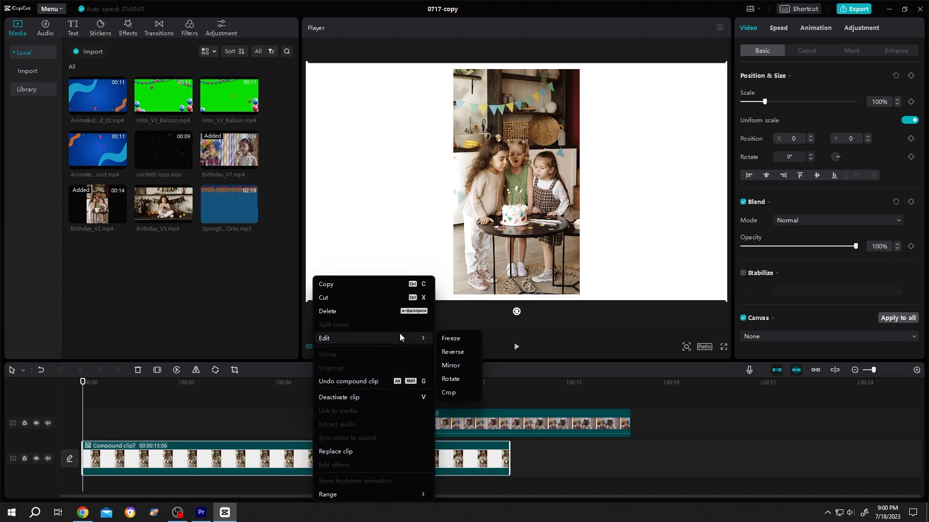
Step: Crop Compound clip7 from both sides to remove the white areas and confirm
left_click(447, 394)
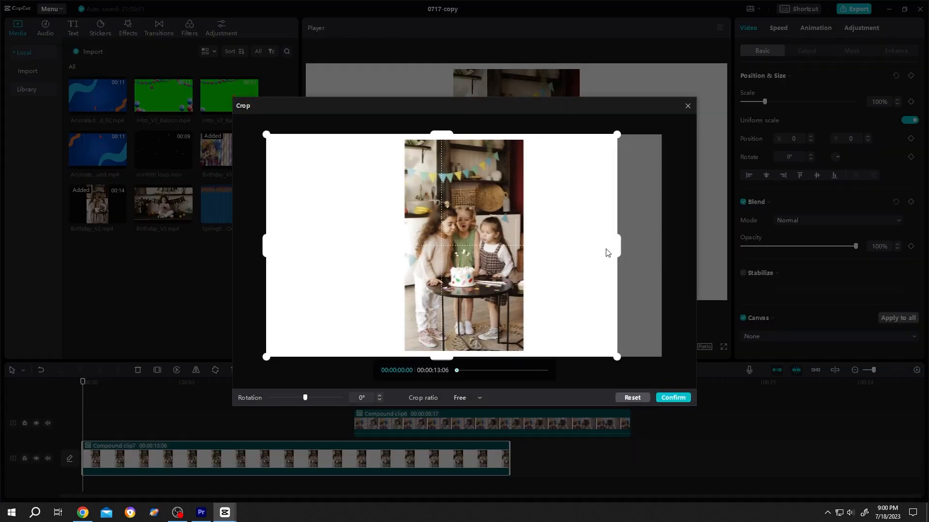
left_click_drag(616, 245, 530, 245)
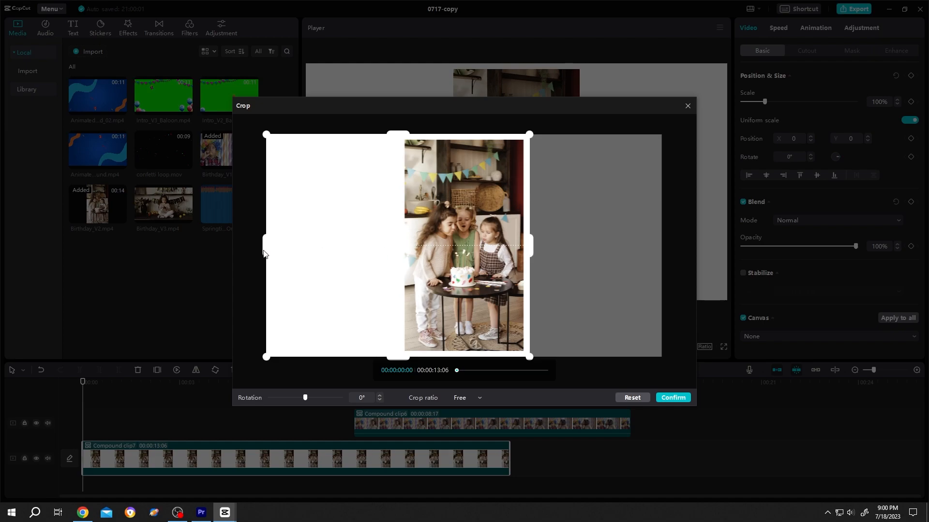
left_click_drag(265, 245, 398, 245)
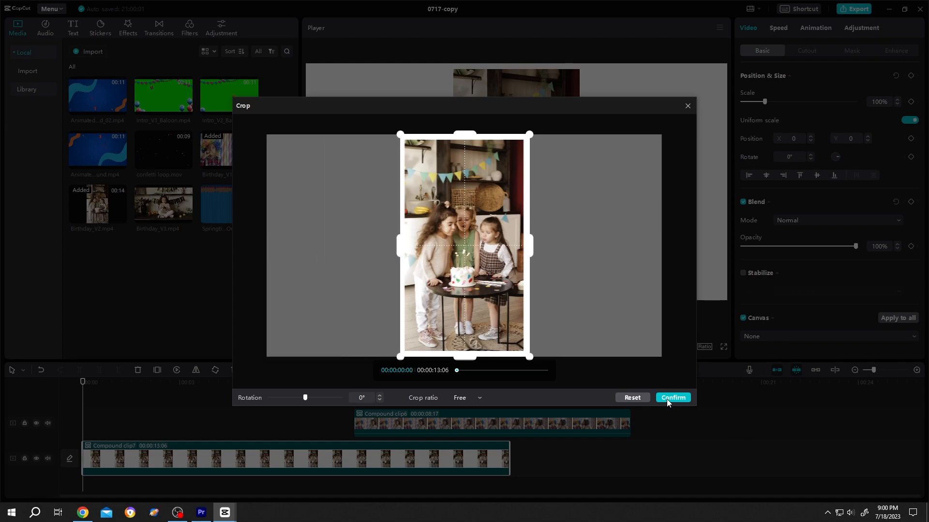
left_click(672, 399)
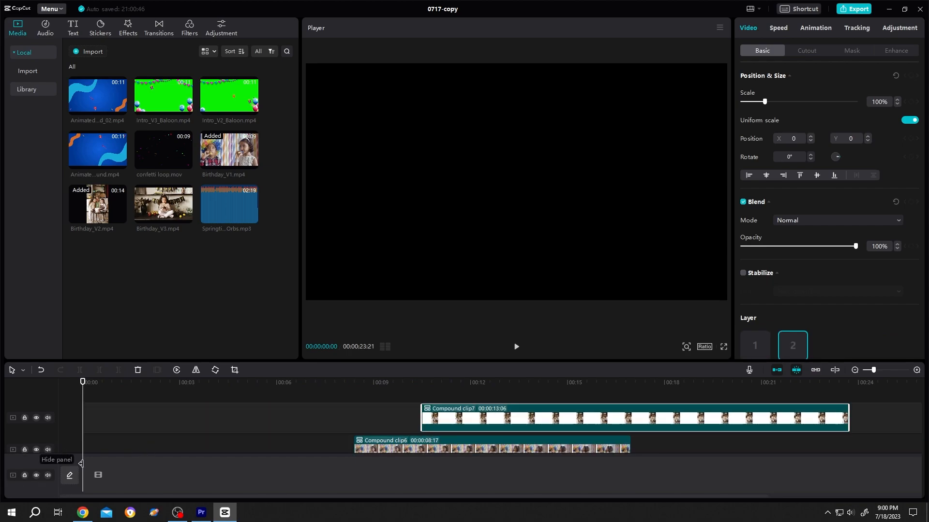
mouse_move(213, 426)
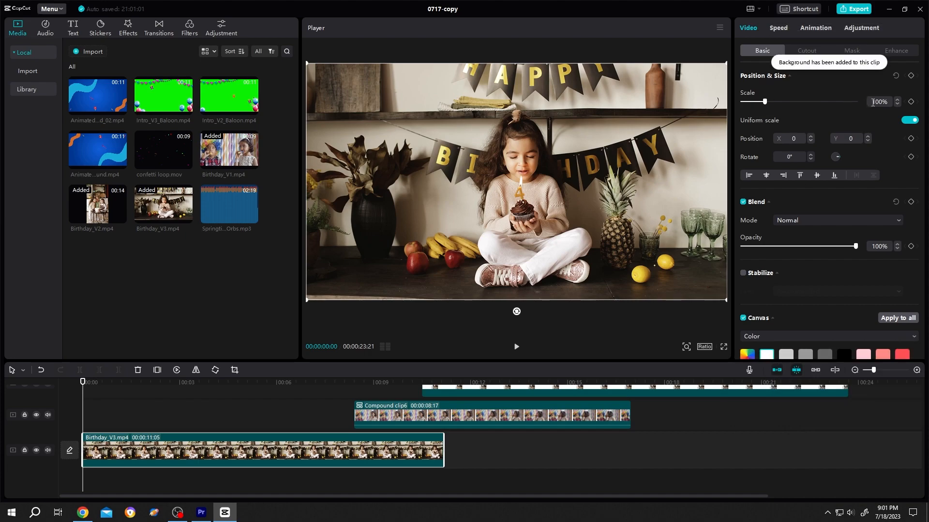
Step: Place Birthday_V3 after Compound clip6 on its track and add the Intro_V3_Baloon overlay at the start
left_click(911, 120)
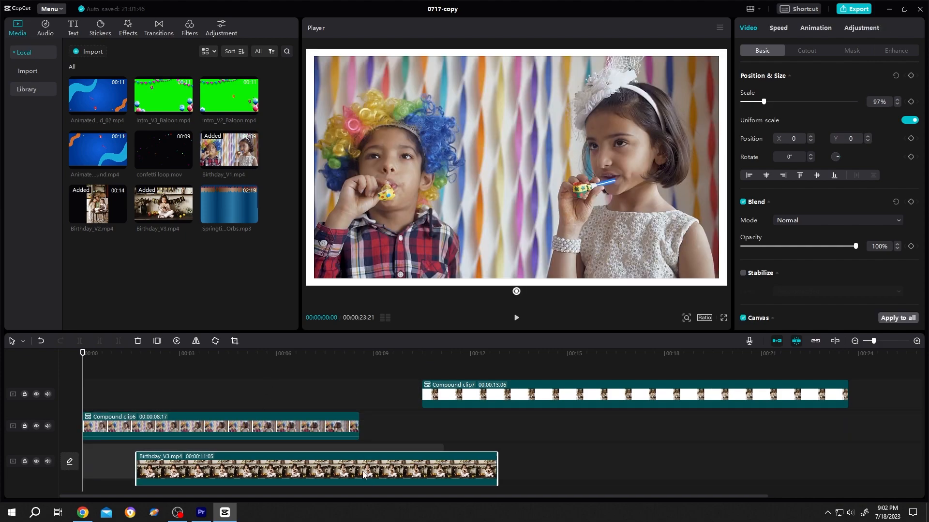
left_click_drag(318, 470, 627, 426)
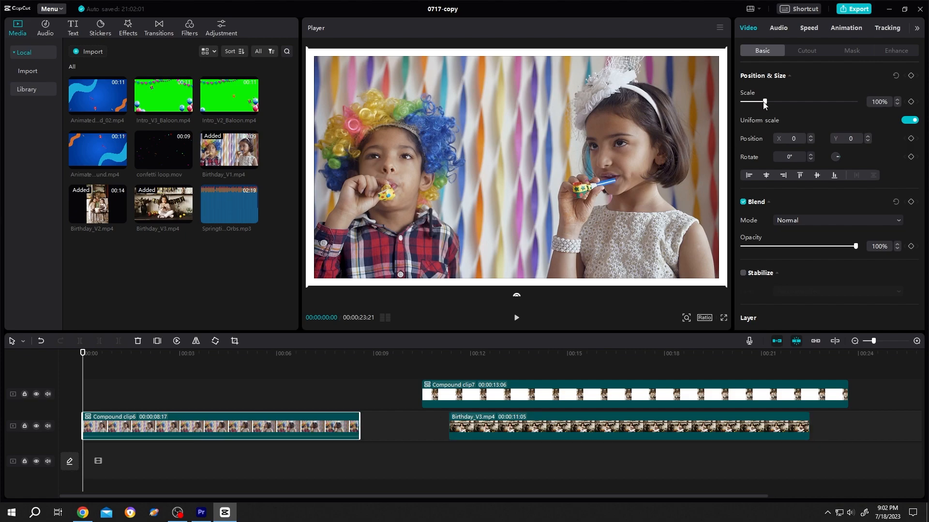
left_click_drag(764, 102, 752, 102)
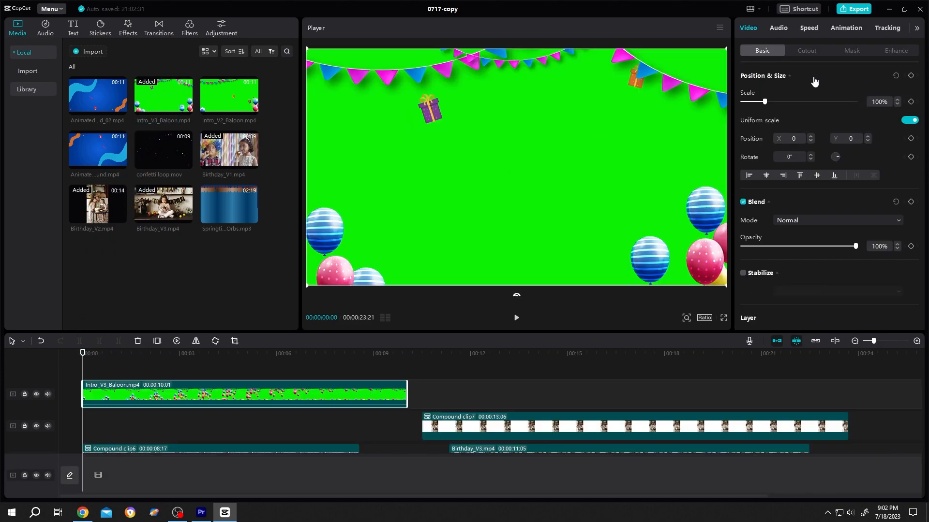
Step: Chroma-key the green backdrop out of the Intro_V3_Baloon overlay at strength 60
left_click(805, 50)
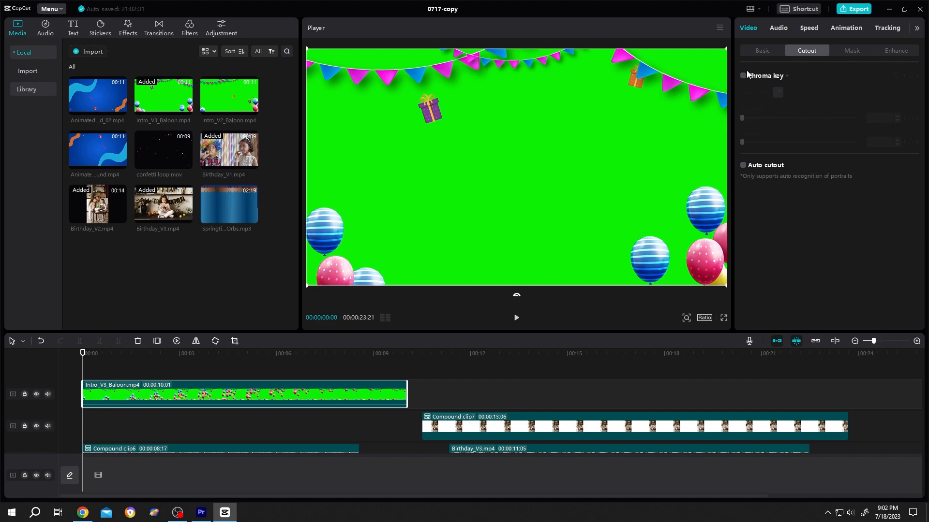
left_click(742, 75)
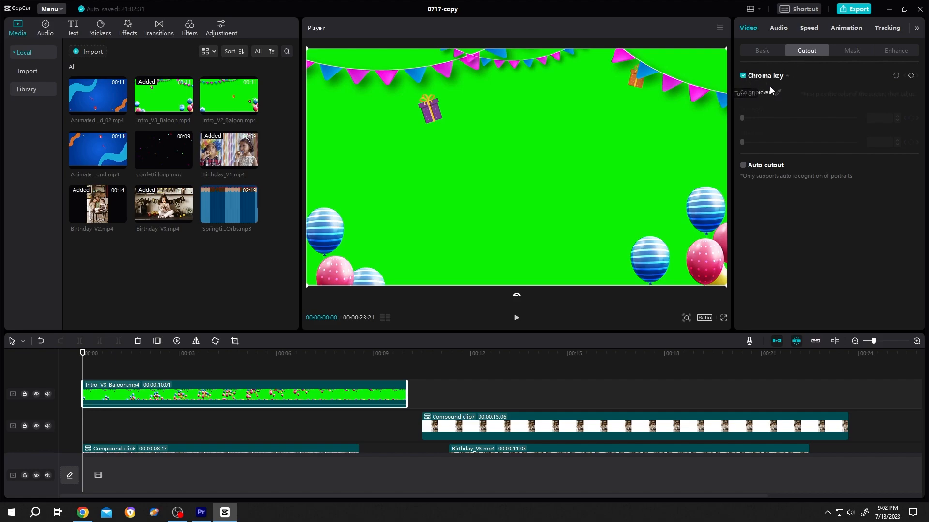
left_click(778, 93)
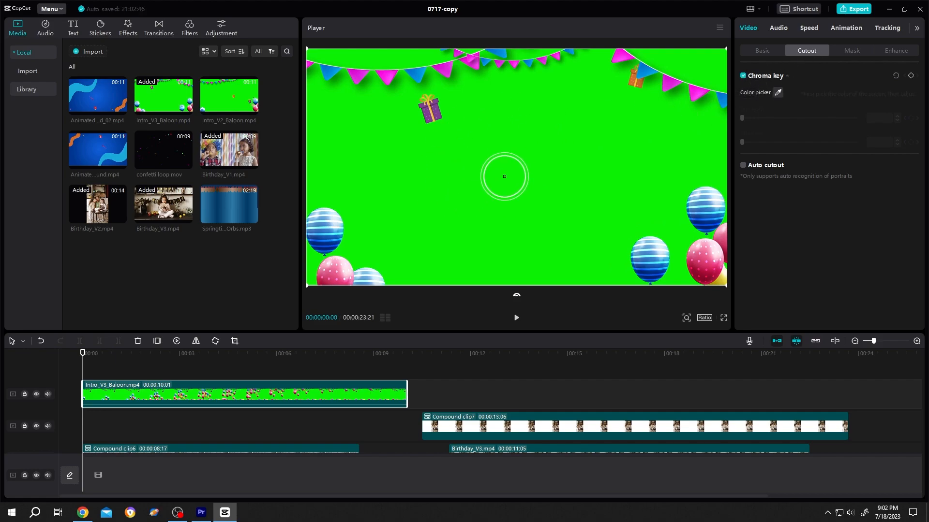
left_click(504, 176)
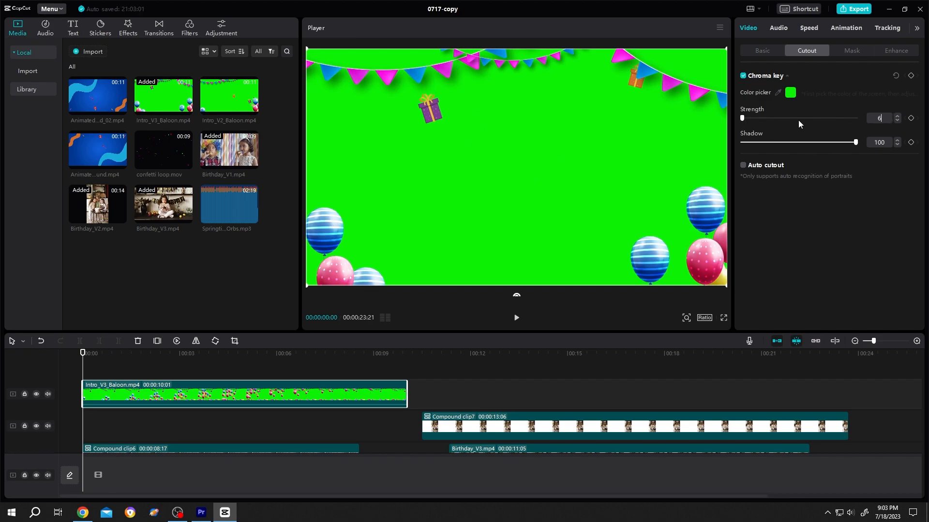
left_click_drag(741, 118, 810, 118)
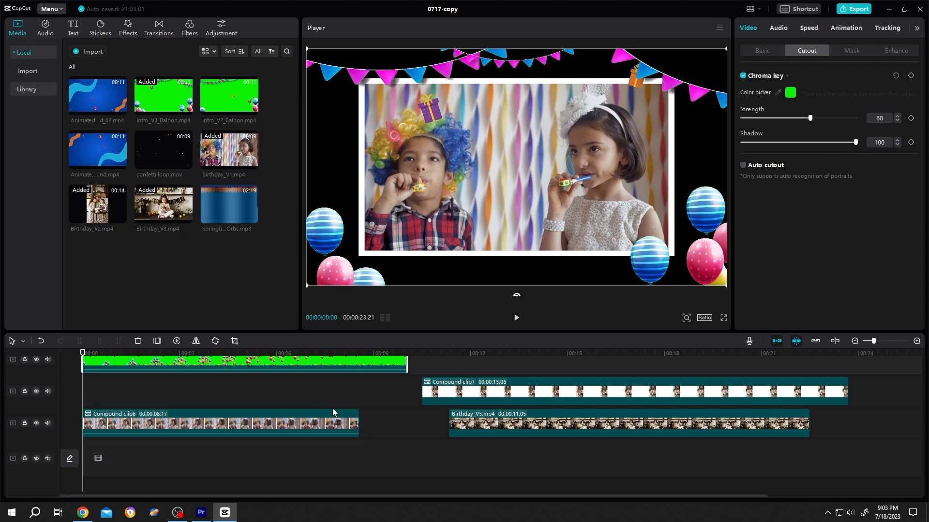
left_click(178, 424)
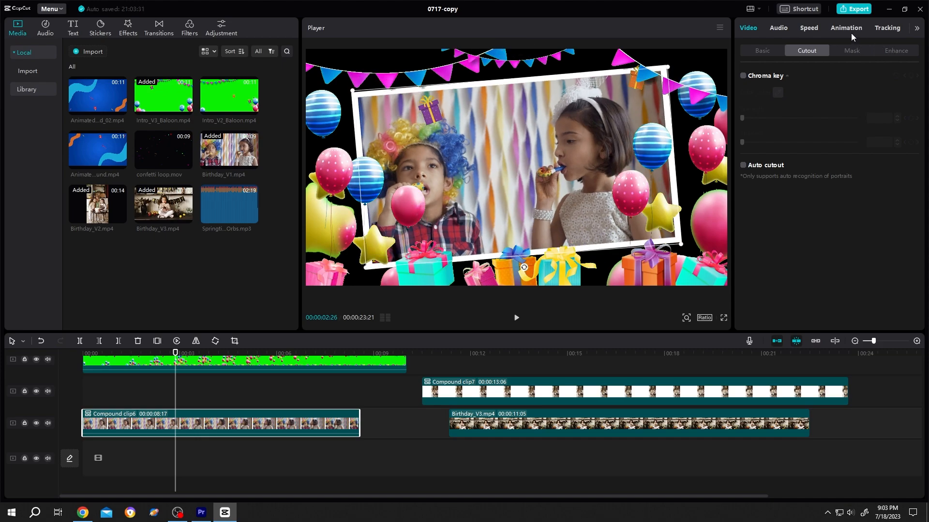
Step: Apply a rotating combo animation to Compound clip6 spanning its 8.6-second length
left_click(845, 28)
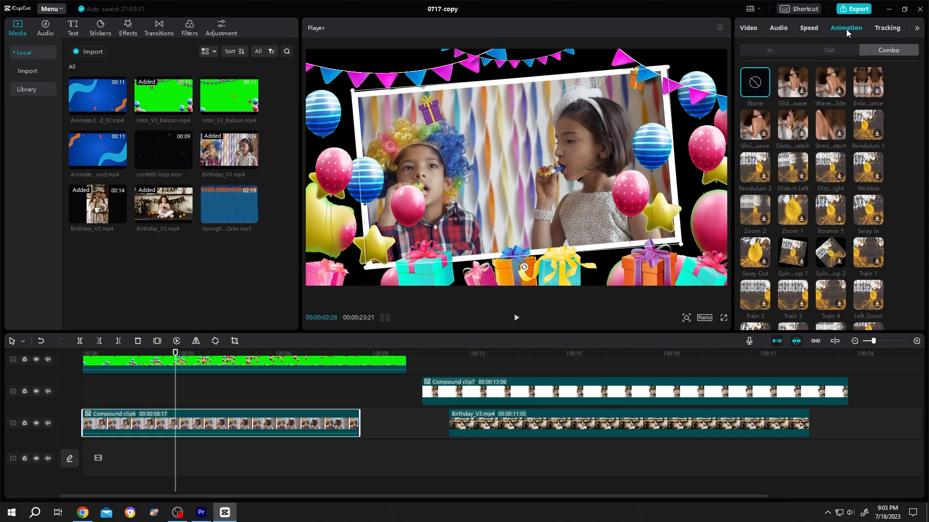
scroll("down", 3)
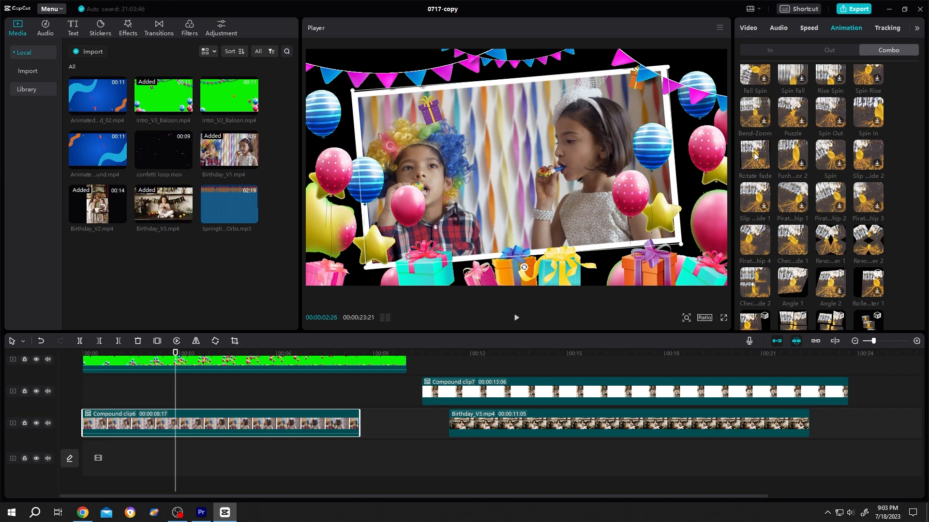
left_click(753, 155)
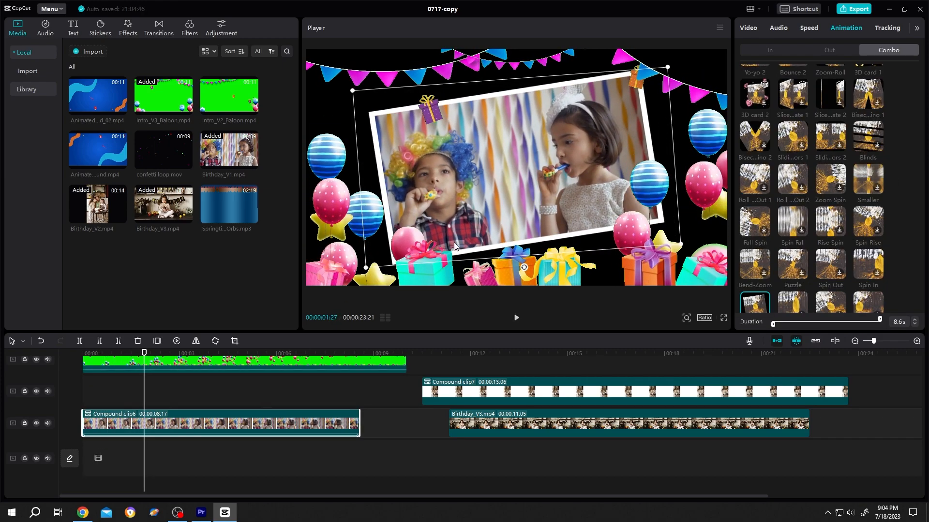
mouse_move(522, 183)
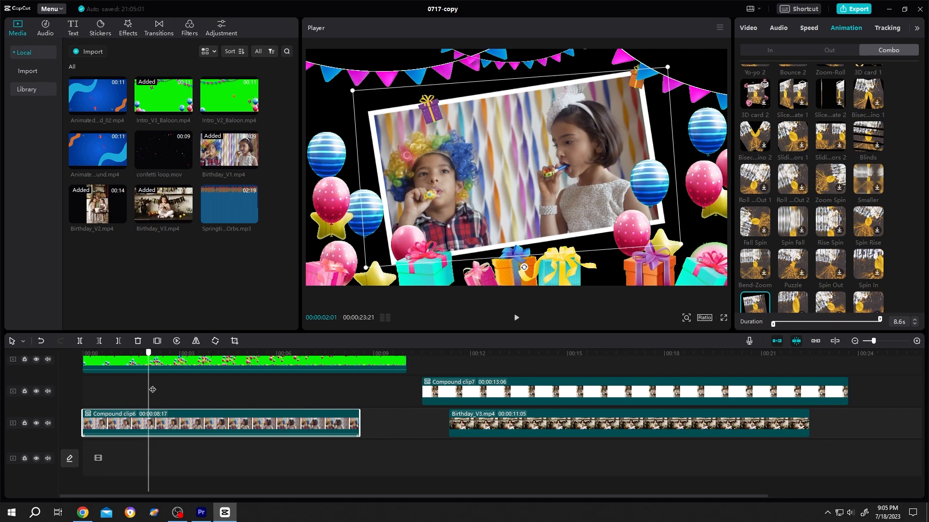
left_click(275, 353)
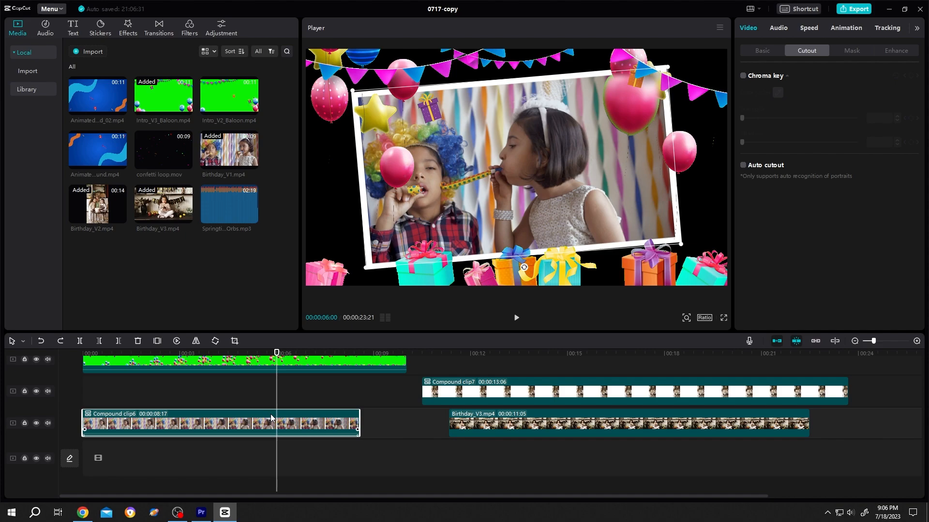
Step: Speed Compound clip6 up to 1.4x, shortening it to 6.0 seconds, and preview the end
left_click(806, 28)
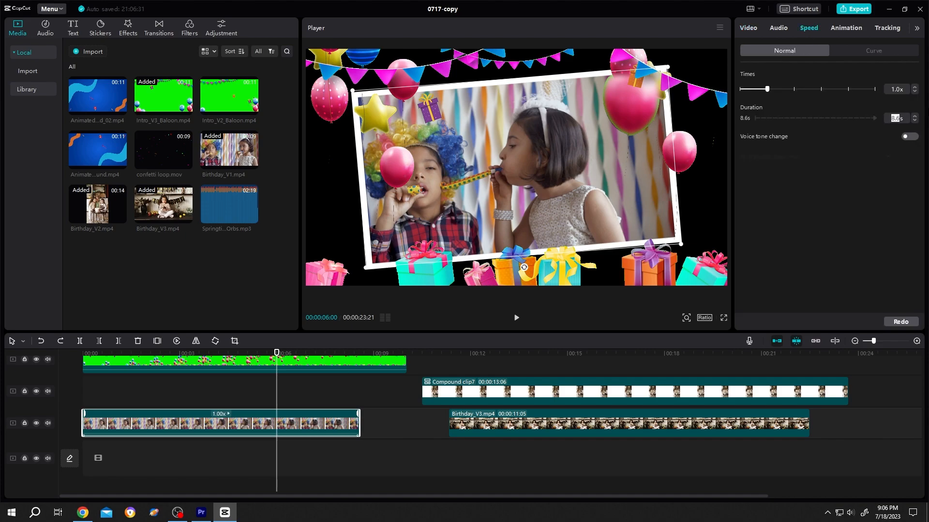
left_click_drag(766, 89, 778, 89)
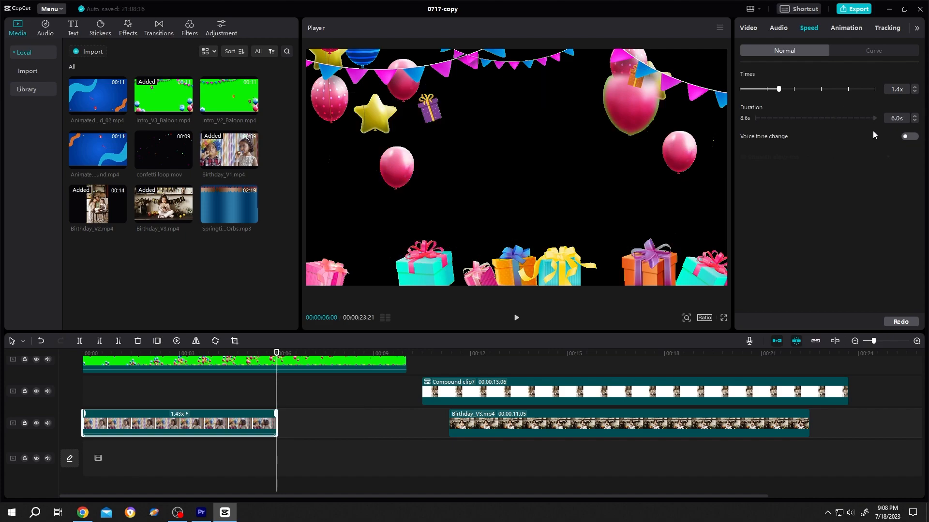
mouse_move(881, 104)
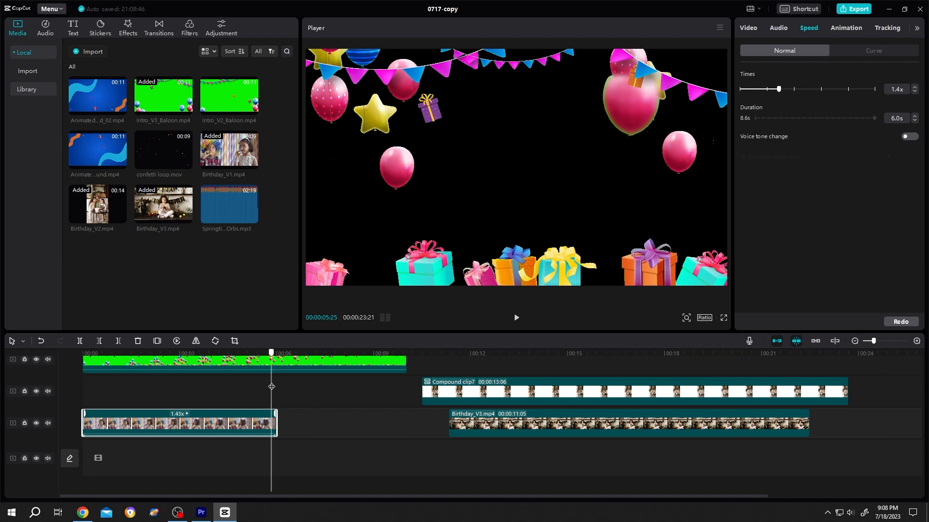
left_click(244, 353)
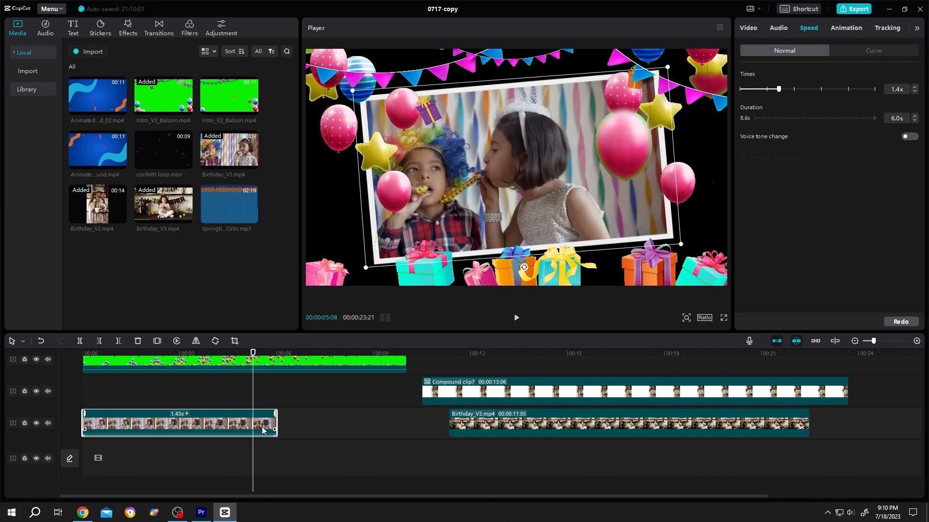
mouse_move(594, 400)
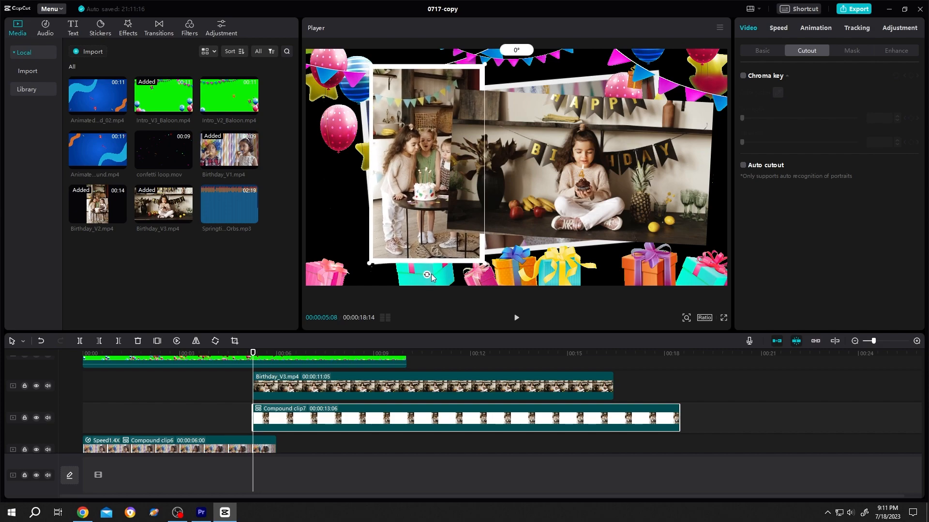
Step: Tilt the cake photo clip to -11° and raise it to Layer 4 in front of the other picture
left_click_drag(429, 275, 435, 282)
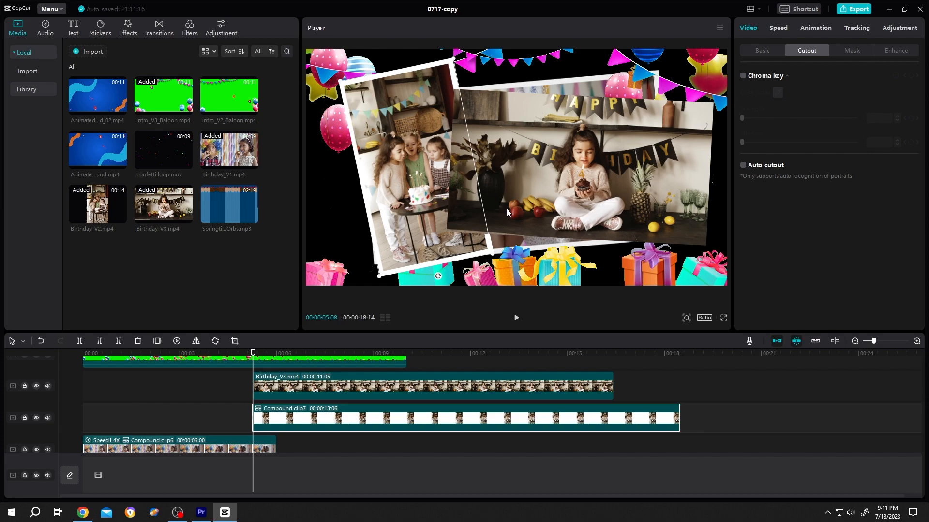
mouse_move(698, 327)
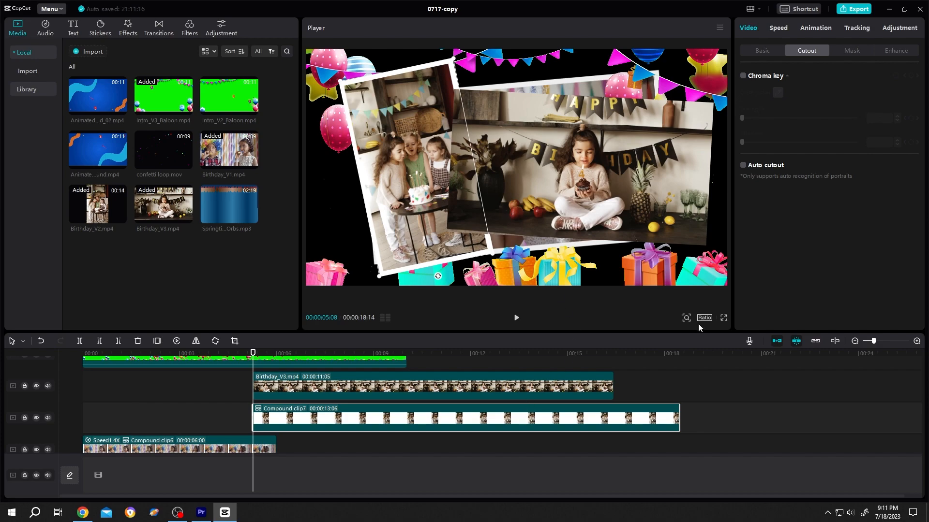
left_click(762, 51)
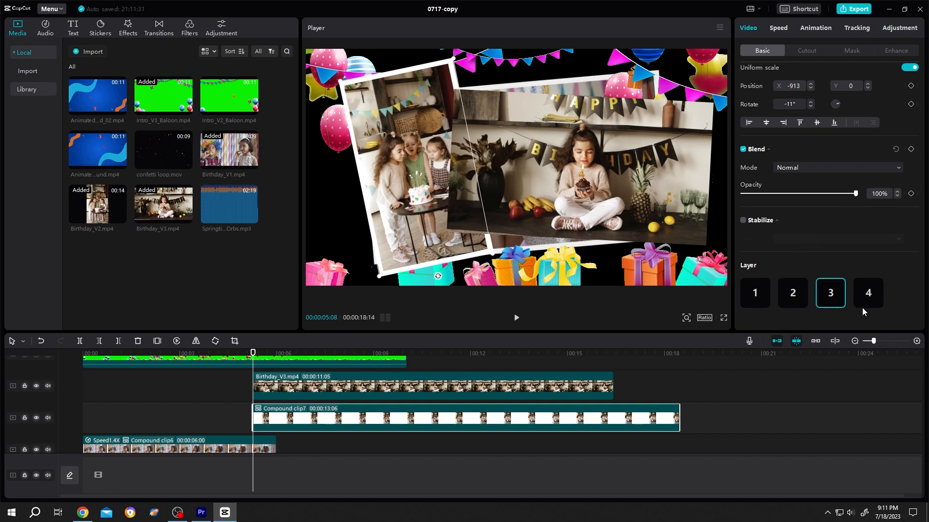
mouse_move(411, 158)
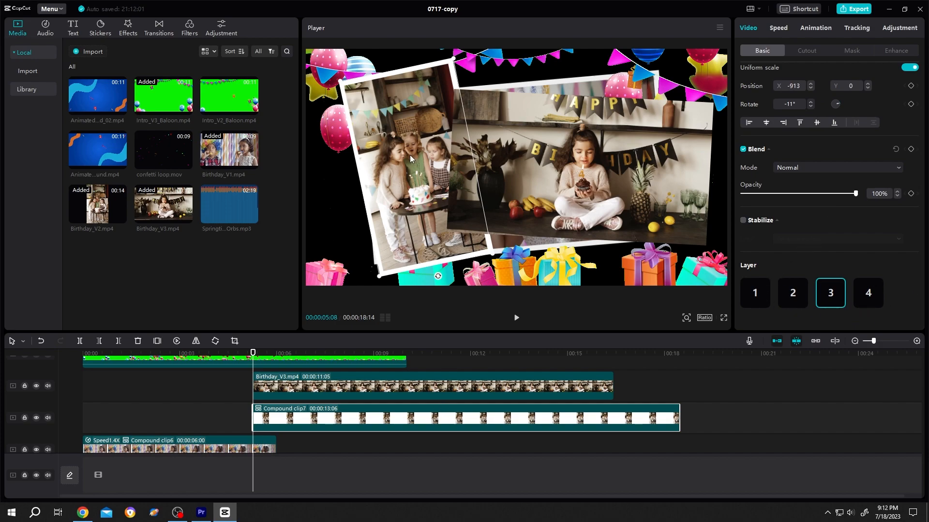
mouse_move(538, 148)
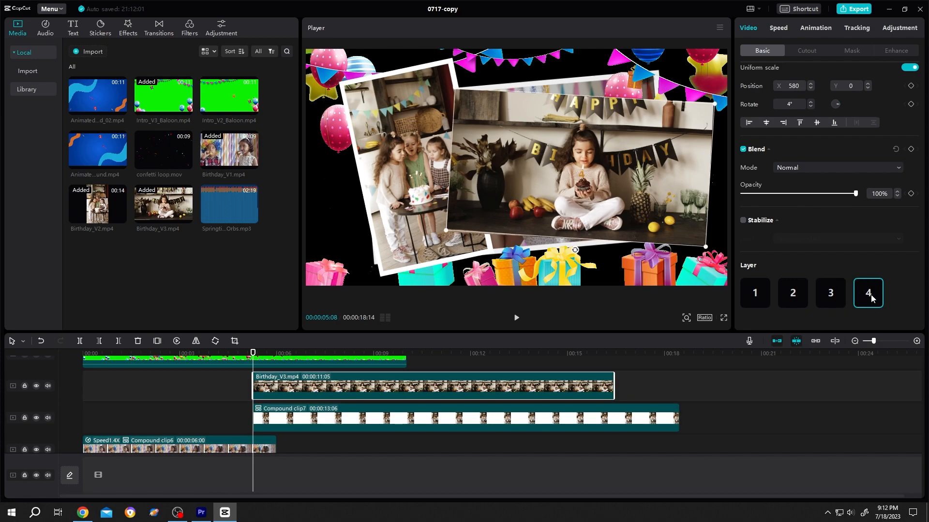
left_click(829, 293)
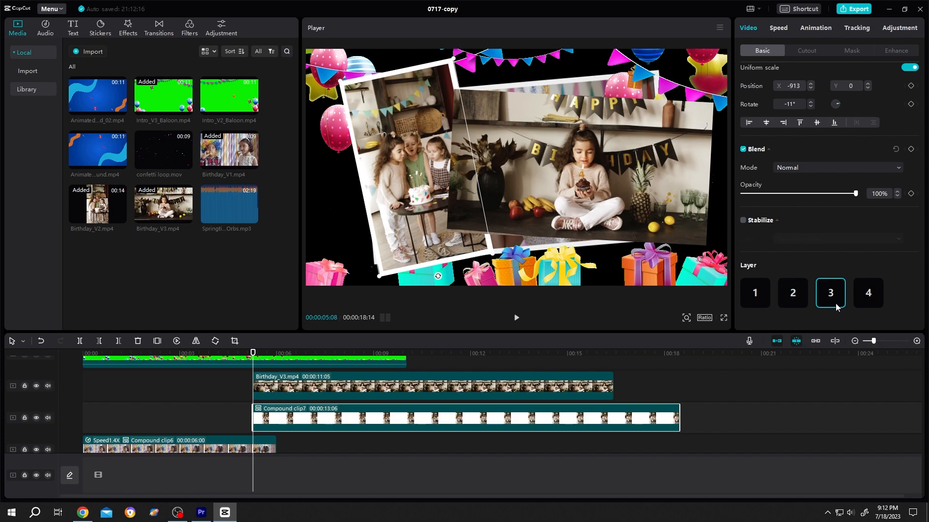
left_click(867, 292)
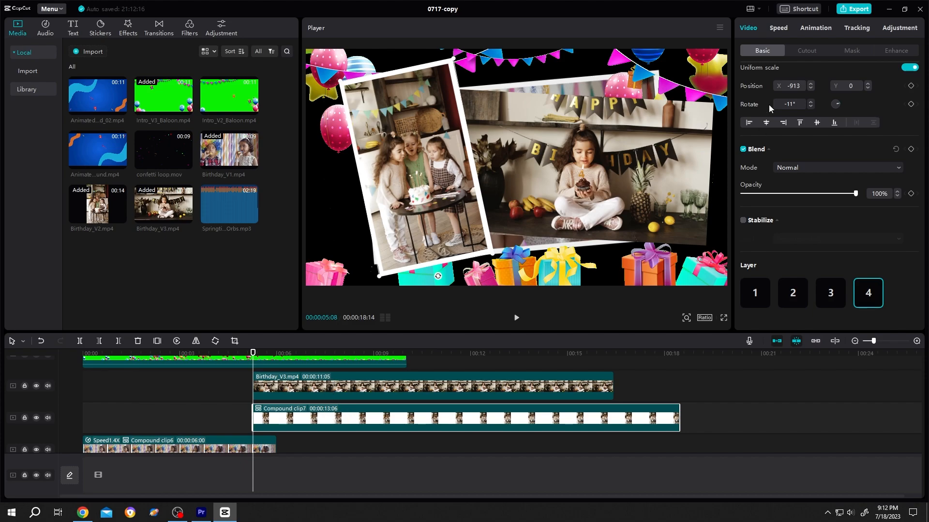
Step: Apply Rotate fade to Compound clip7 and Birthday_V3, setting durations of 8.6 and 11.2 seconds
left_click(815, 28)
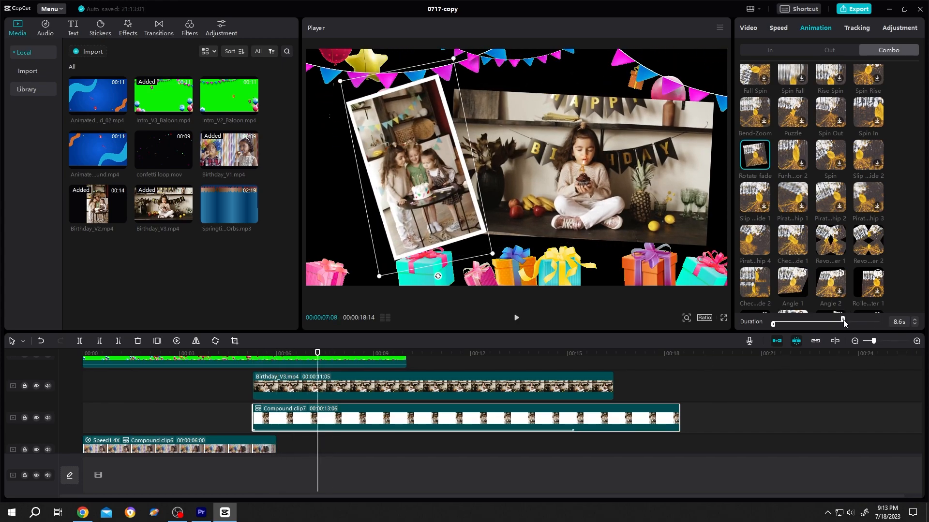
left_click_drag(841, 322, 845, 323)
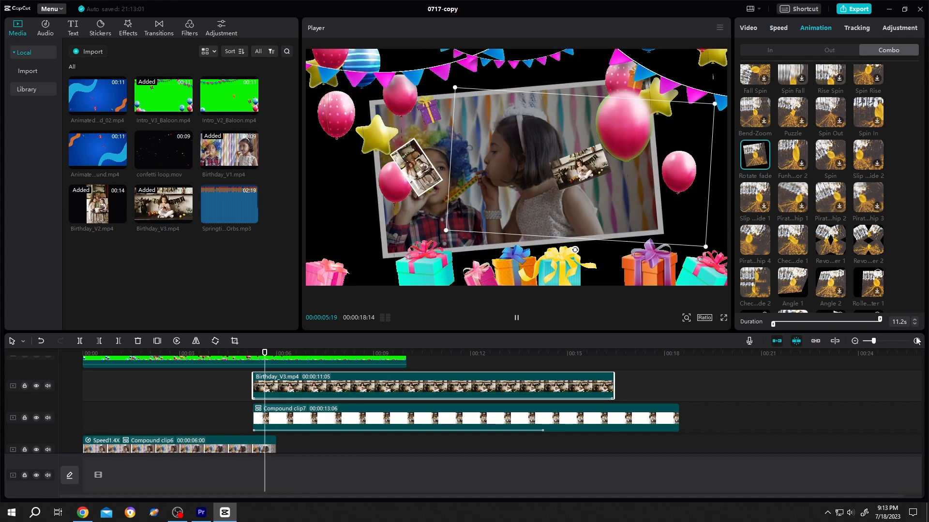
left_click_drag(906, 324, 856, 324)
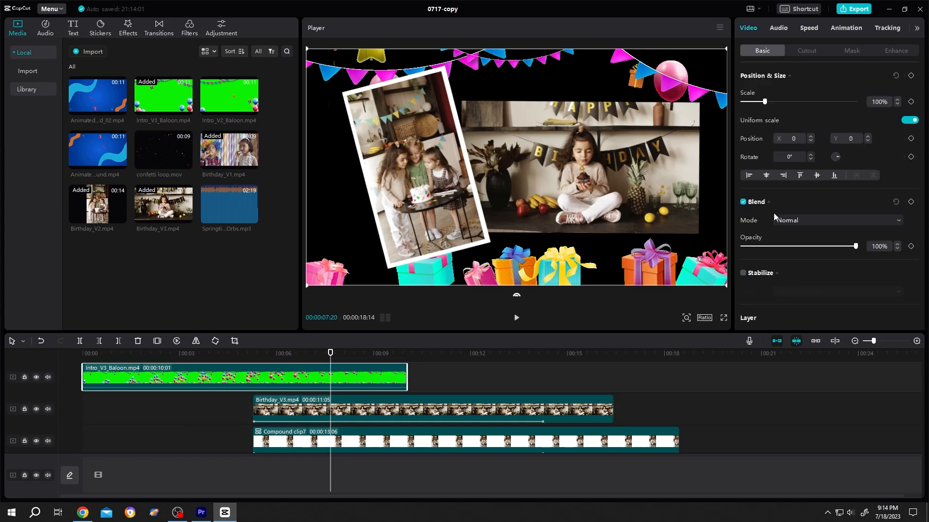
Step: Move the Intro_V3_Baloon overlay to a layer in front of both photo frames
scroll("down", 3)
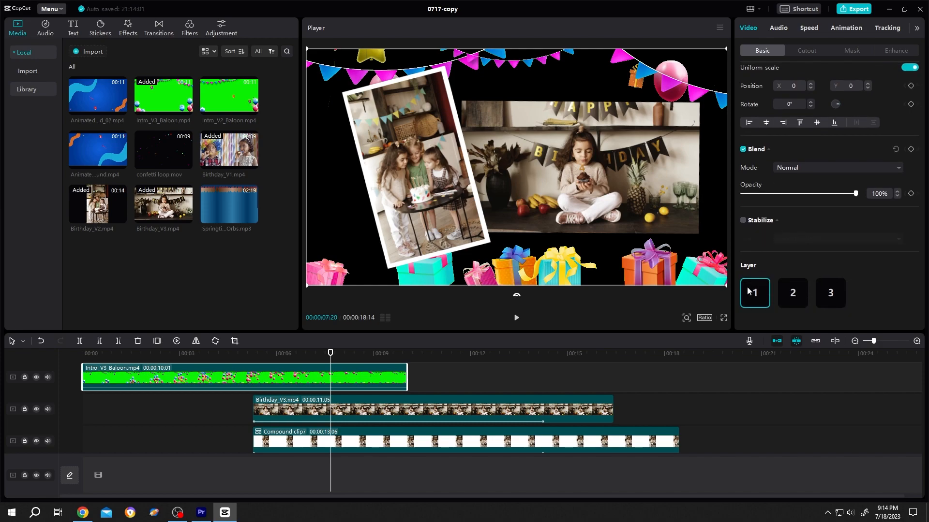
left_click(829, 293)
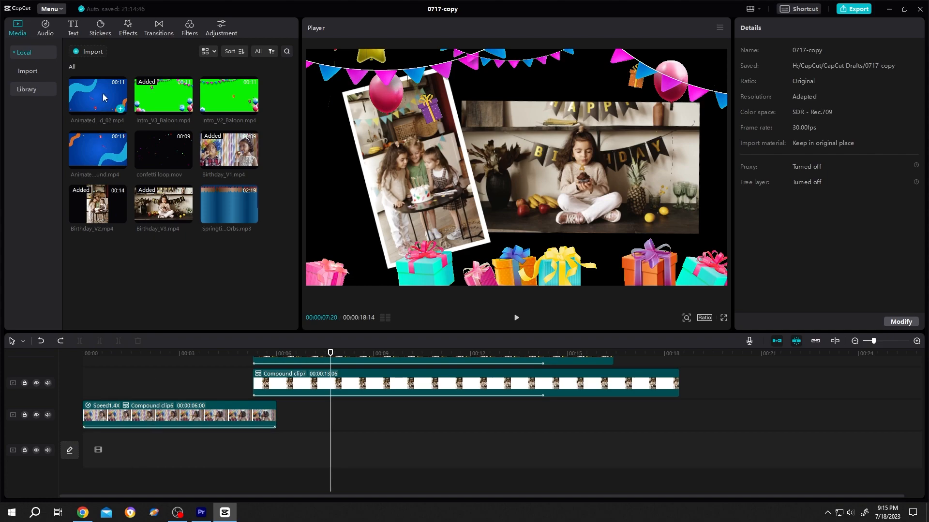
Step: Place Animated Background_02 beneath the slideshow and add a second copy on the main track
left_click_drag(96, 94, 237, 450)
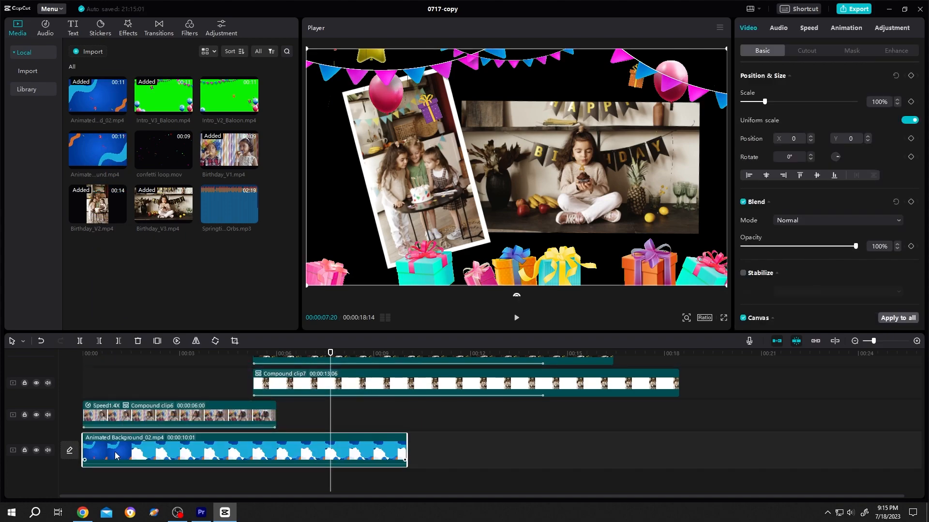
left_click(366, 354)
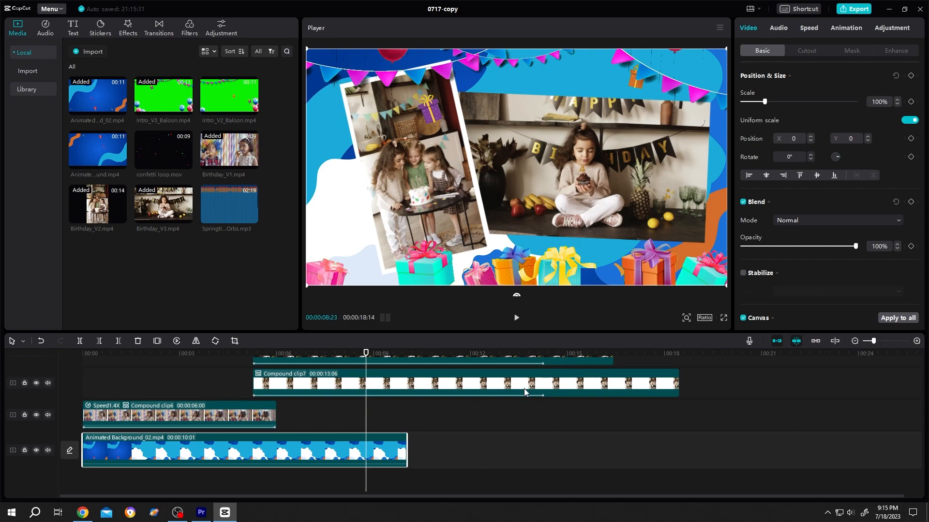
left_click(407, 441)
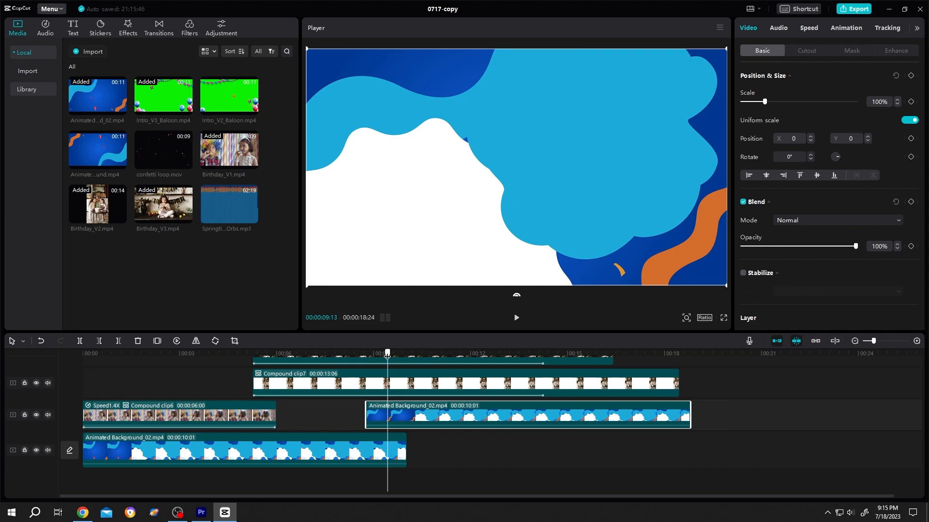
left_click(425, 353)
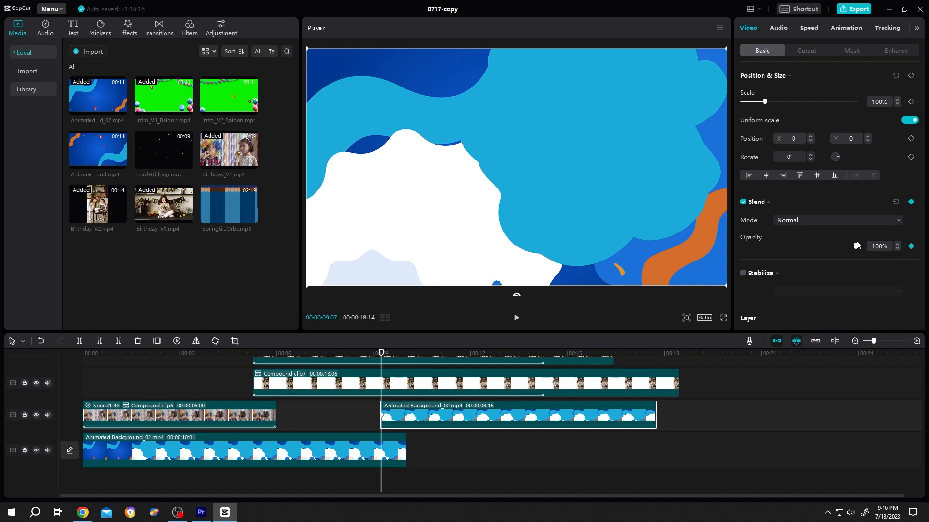
Step: Keyframe the second background copy's Opacity down to 0%
left_click_drag(856, 246, 742, 246)
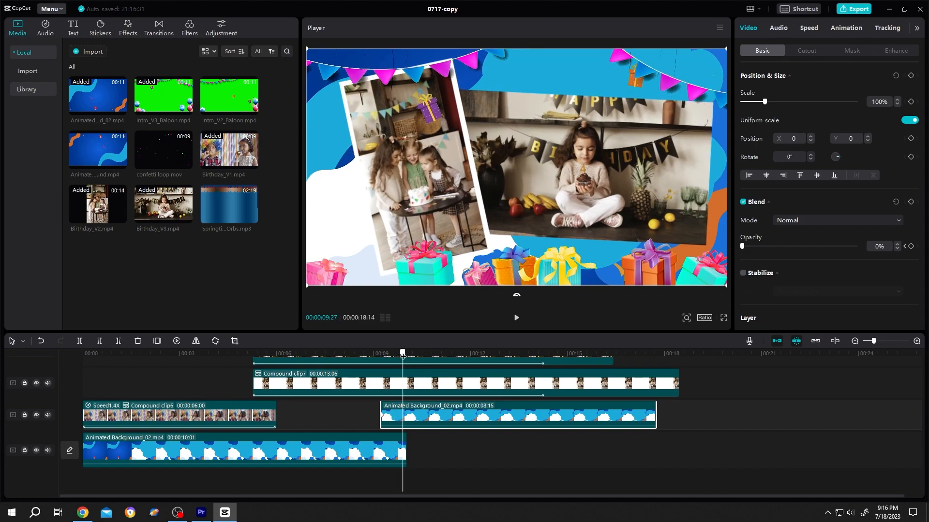
left_click_drag(742, 246, 854, 246)
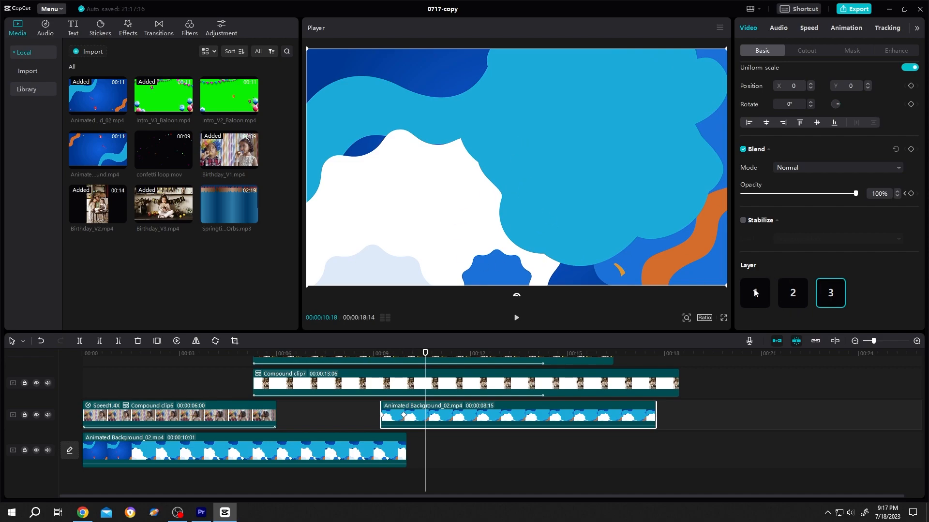
Step: Send the keyframed background copy to the bottom layer beneath the photos
left_click(753, 293)
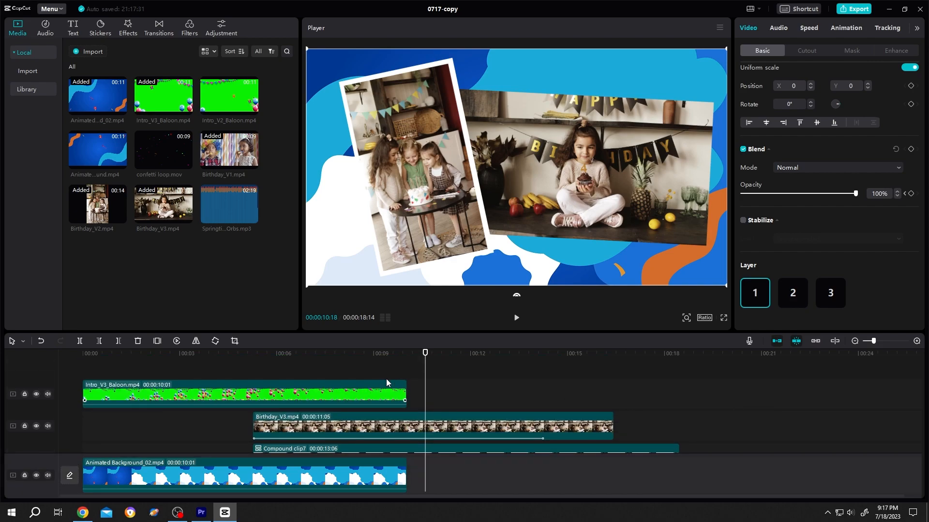
mouse_move(523, 406)
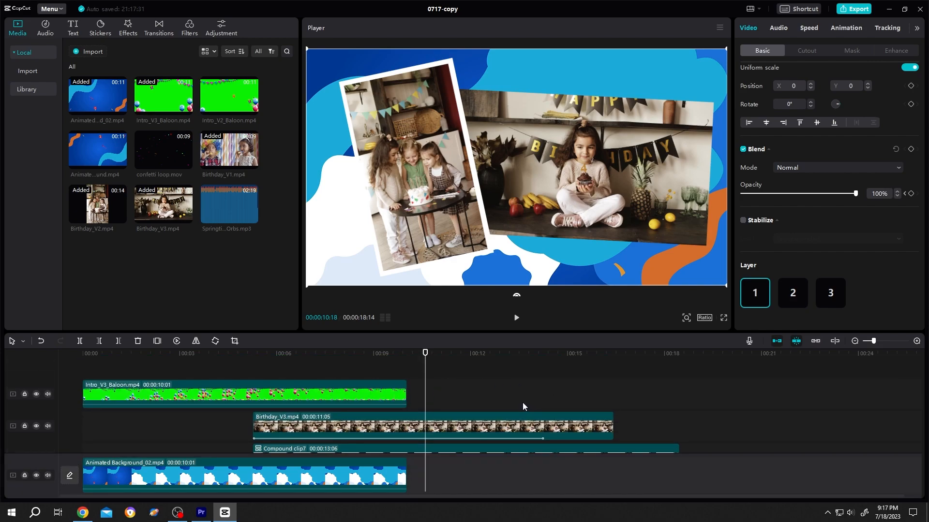
mouse_move(230, 99)
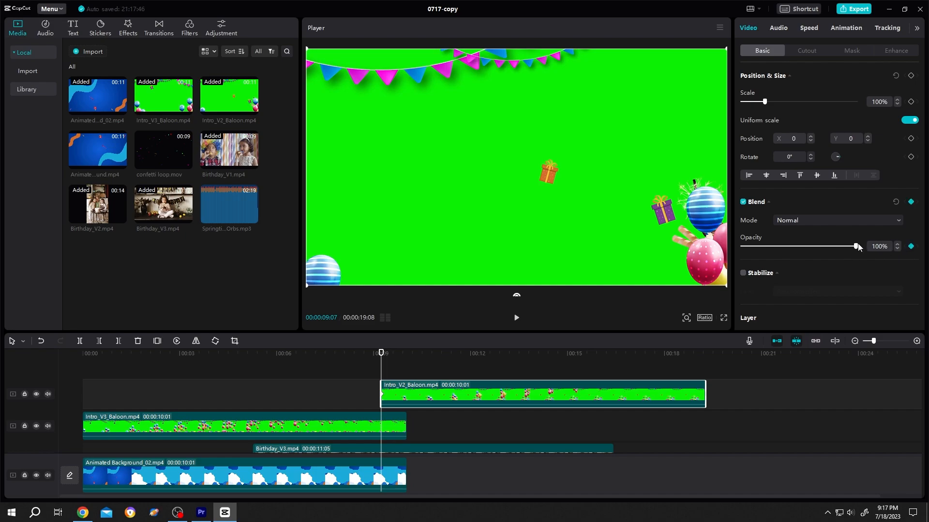
Step: Test lowering Intro_V2_Baloon's Opacity, then restore it to 100%
left_click_drag(854, 245, 775, 245)
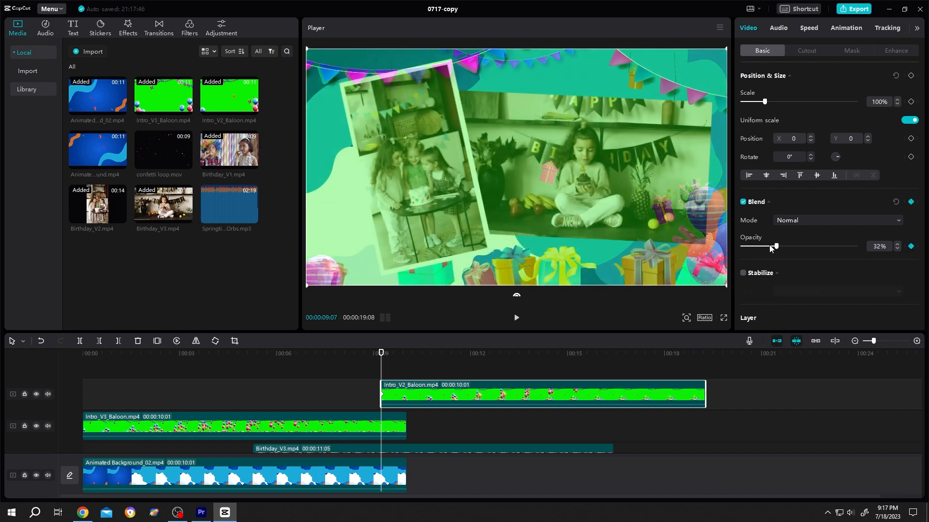
left_click_drag(774, 246, 741, 246)
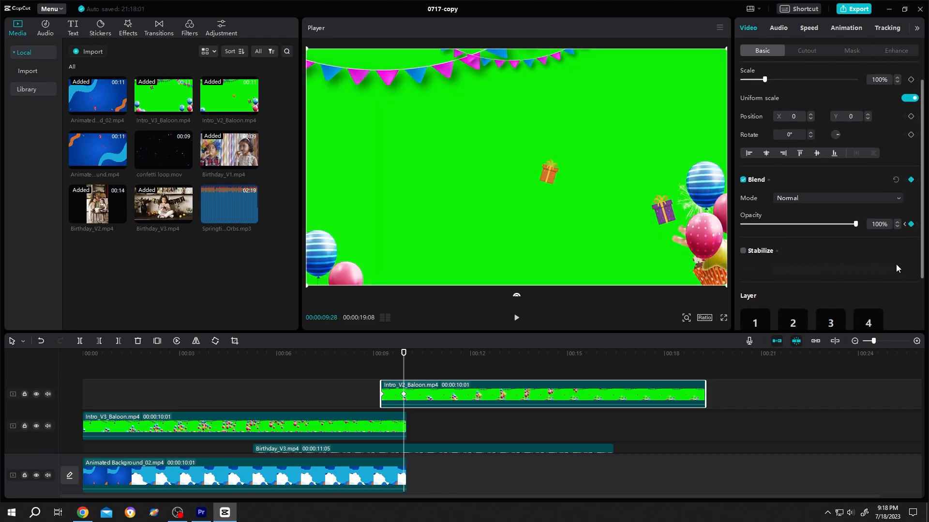
left_click(755, 293)
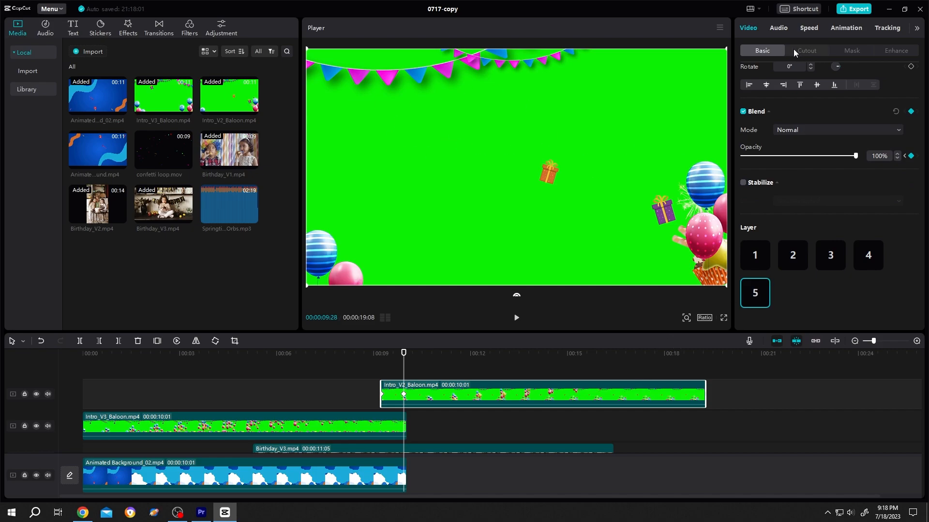
Step: Chroma-key the green out of Intro_V2_Baloon with Shadow at 100
left_click(806, 50)
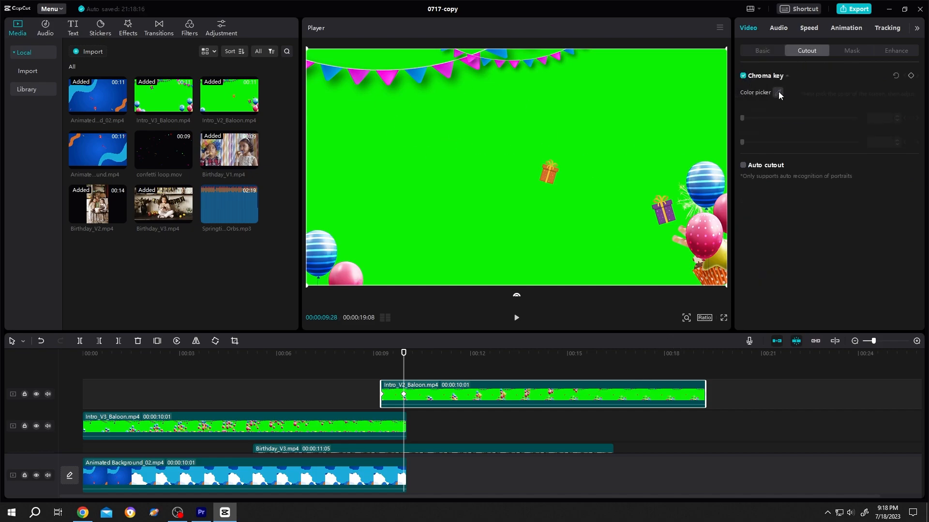
left_click(778, 93)
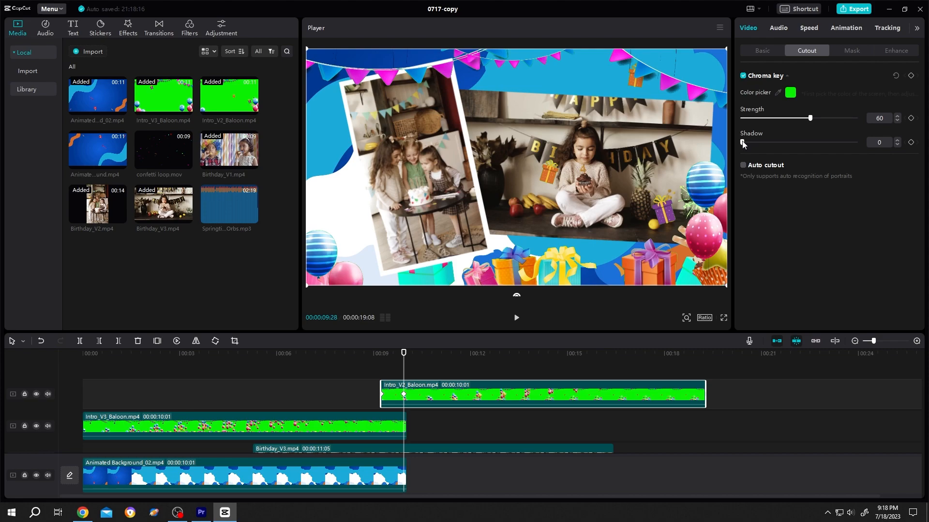
left_click_drag(741, 142, 854, 142)
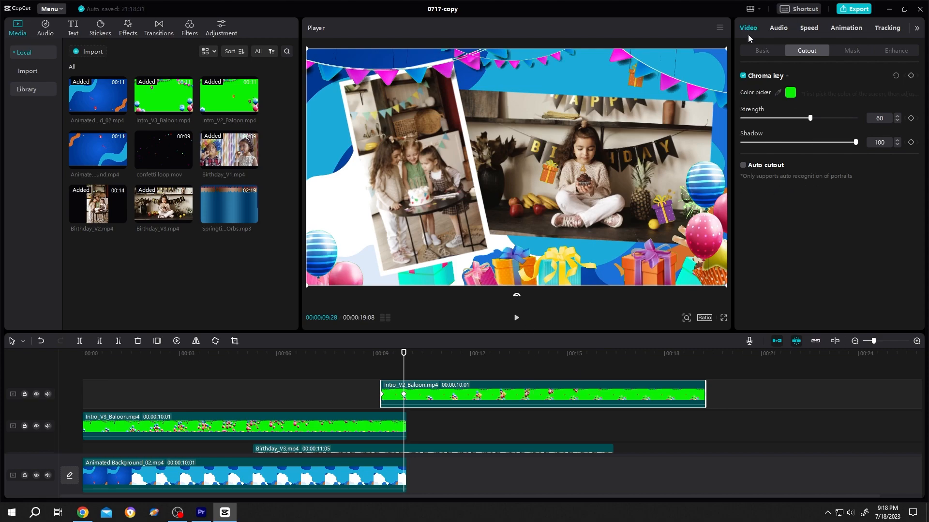
left_click(762, 50)
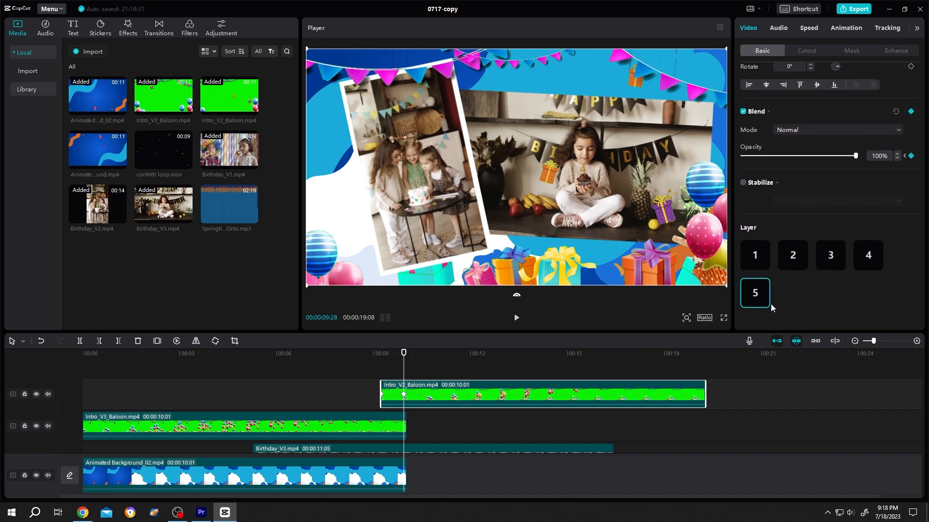
mouse_move(467, 94)
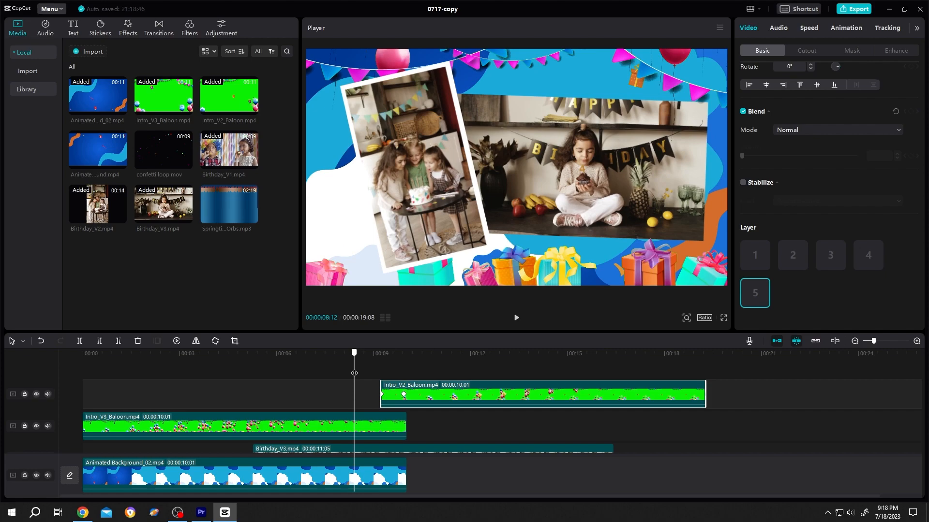
Step: Move the second balloon clip earlier on the timeline and preview the result
left_click(462, 353)
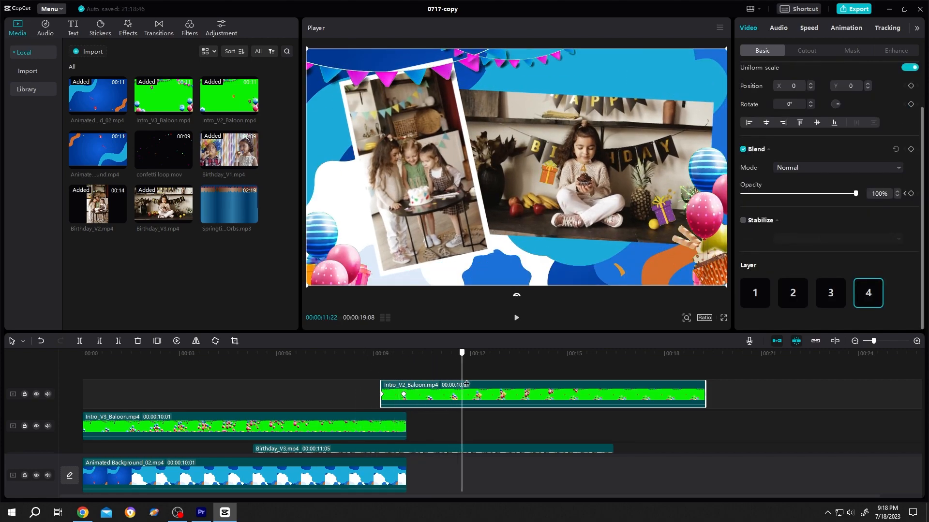
left_click_drag(538, 394, 471, 390)
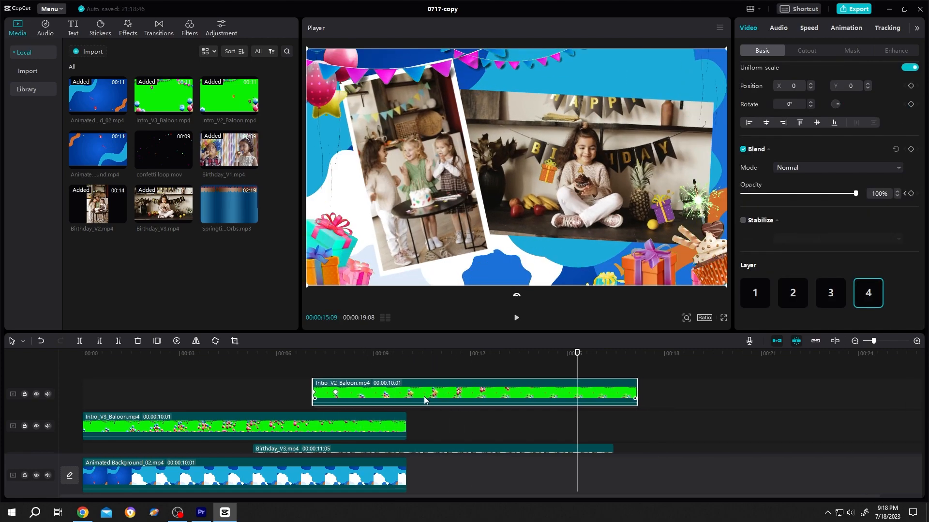
left_click(357, 353)
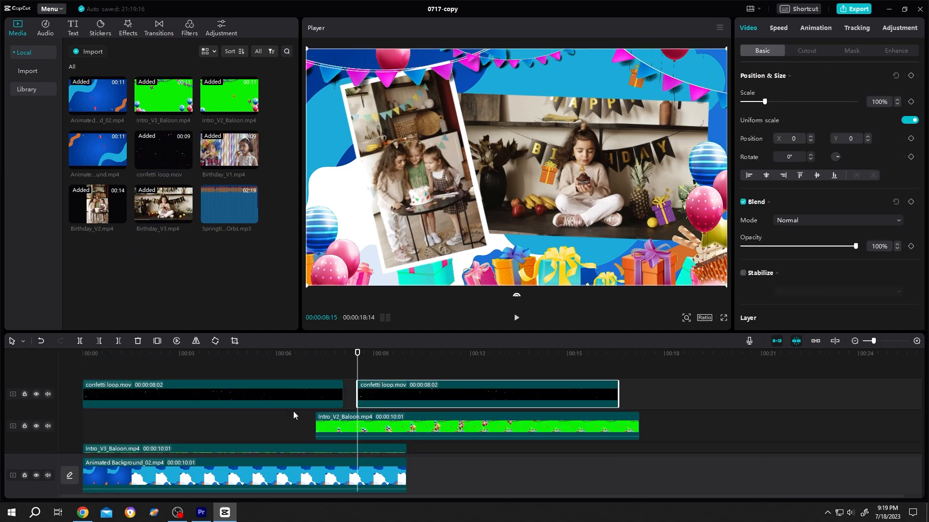
Step: Place two back-to-back confetti loop clips on the top track and preview them
left_click(270, 353)
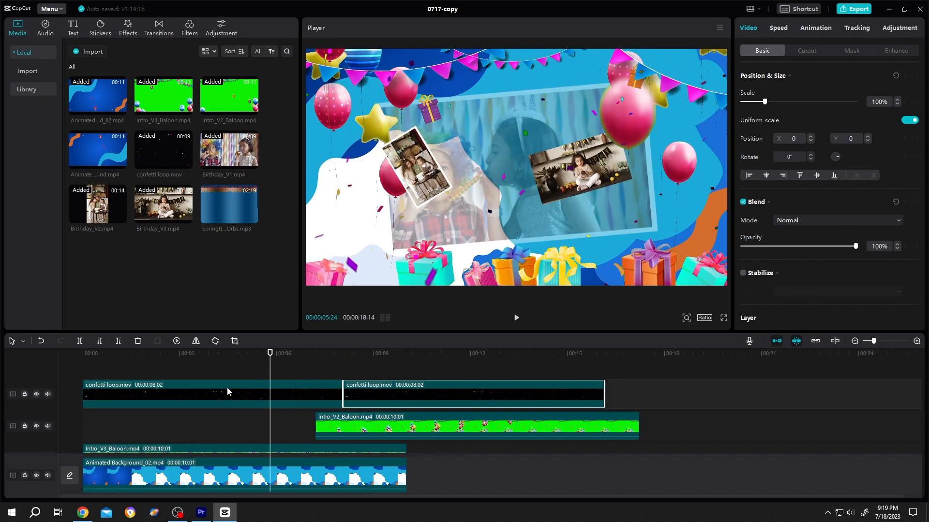
left_click(210, 393)
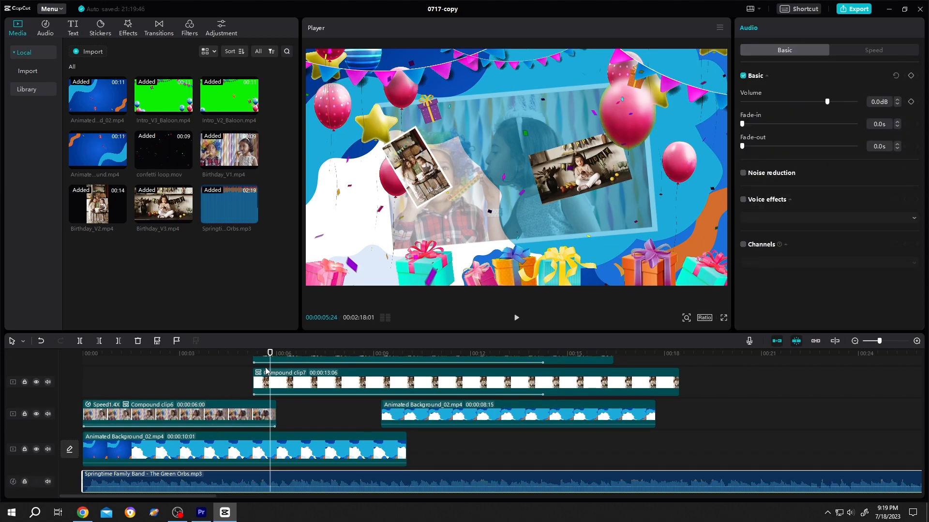
Step: Split all tracks at 15 s, remove the remainder, and fade the music out over 1.6s
left_click(546, 353)
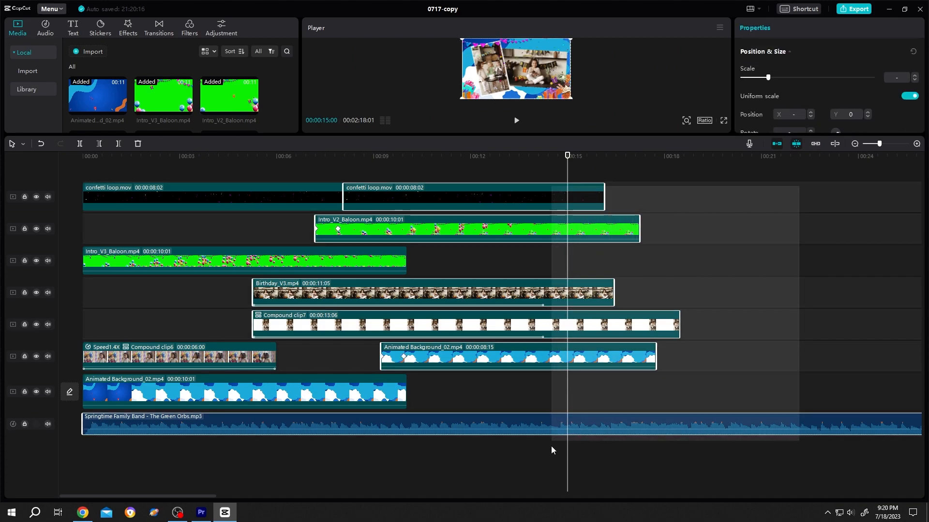
key("ctrl+b")
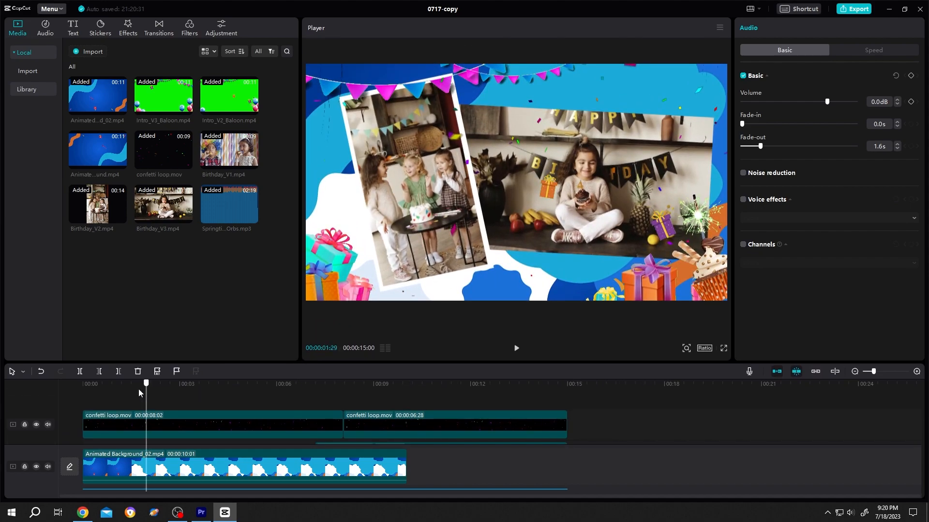
left_click(503, 383)
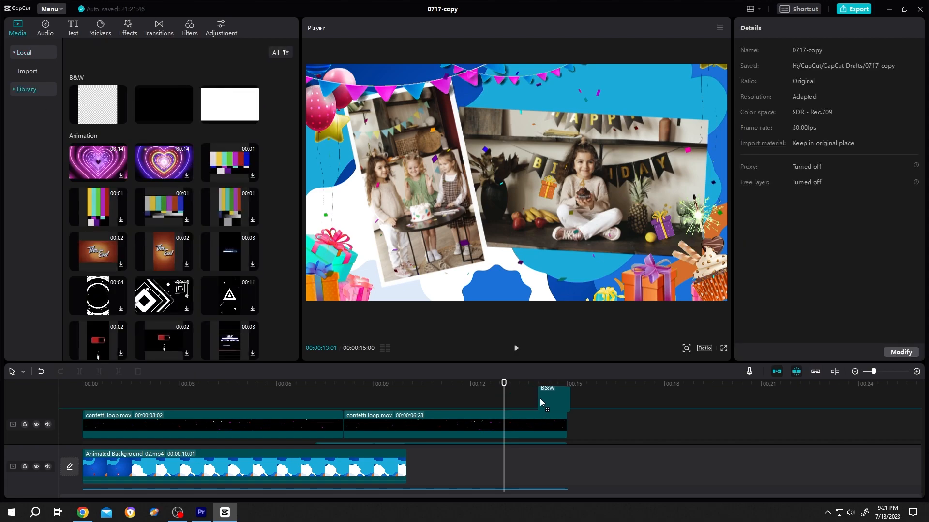
Step: Add a black B&W clip at the end with Opacity keyframed from 0% to 100%
left_click(546, 400)
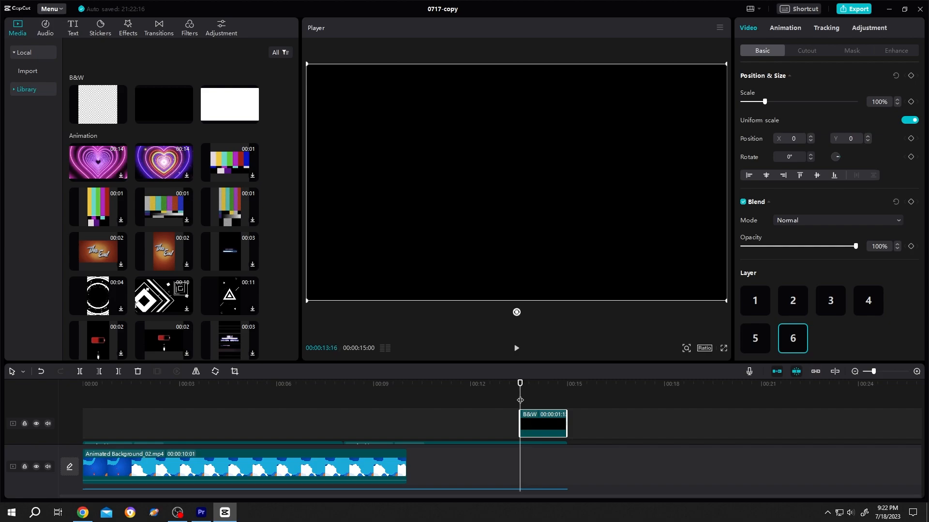
mouse_move(911, 247)
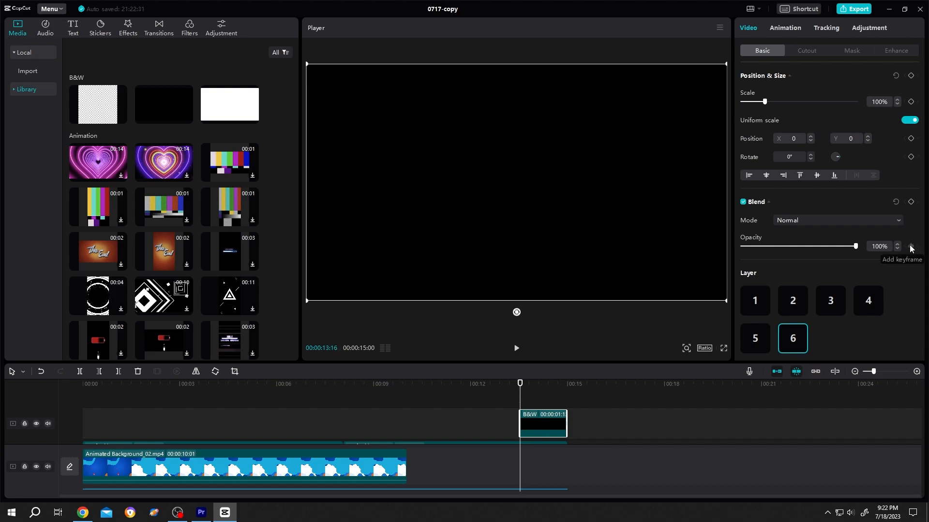
left_click_drag(855, 247, 798, 247)
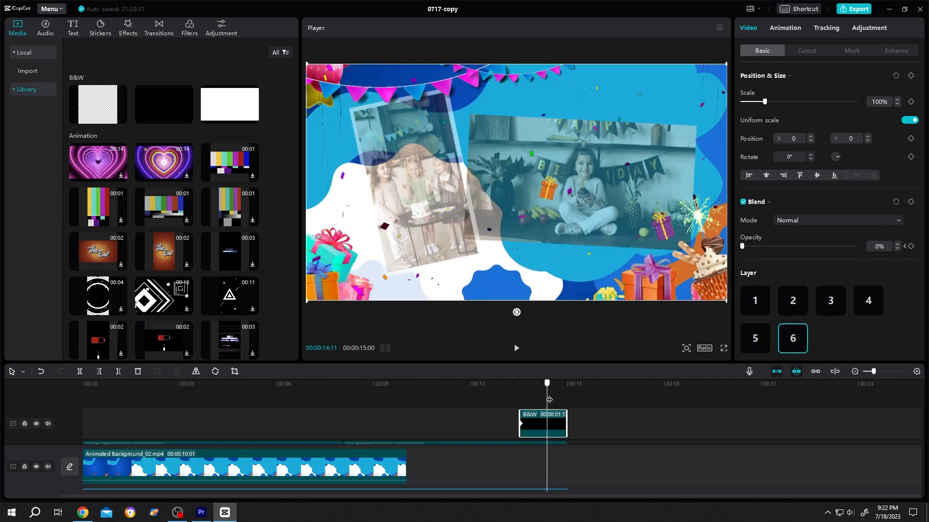
left_click_drag(742, 245, 822, 245)
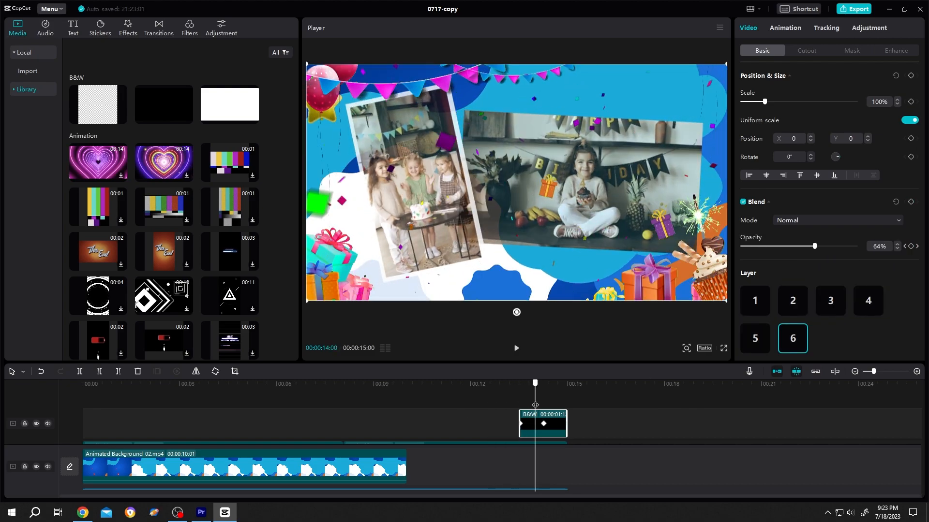
Step: Review the fade ending, then start exporting the finished video
left_click(82, 383)
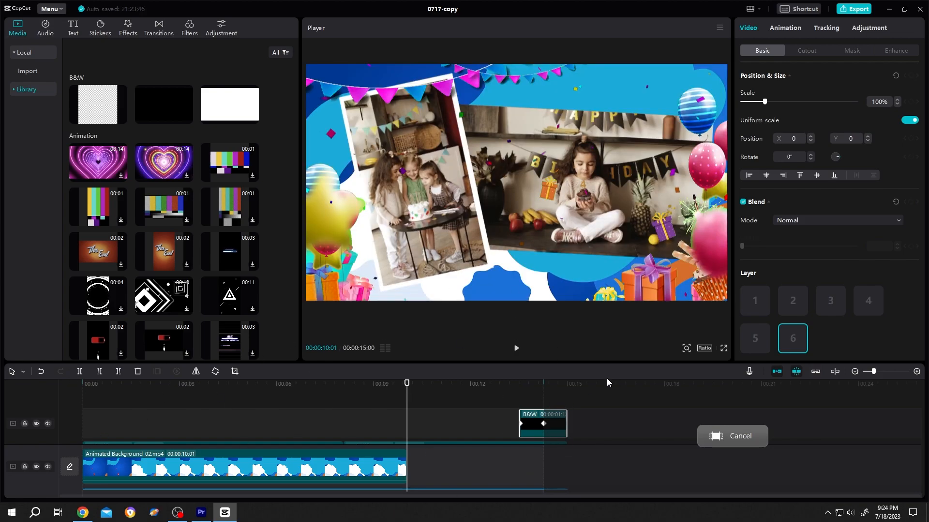
mouse_move(640, 420)
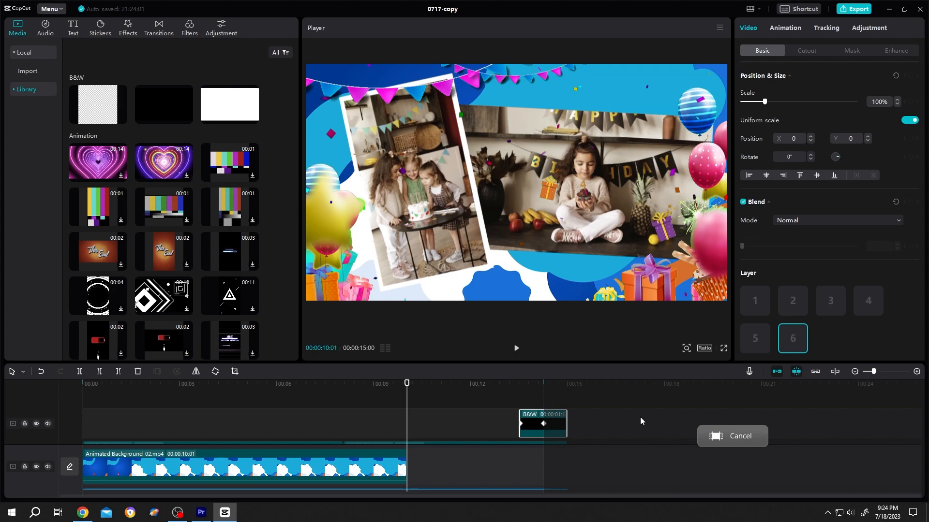
mouse_move(585, 439)
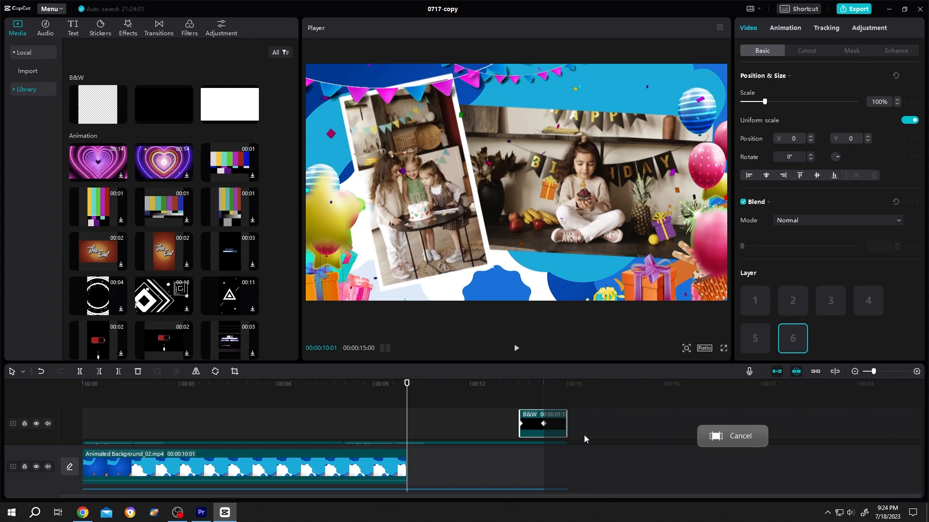
left_click(854, 9)
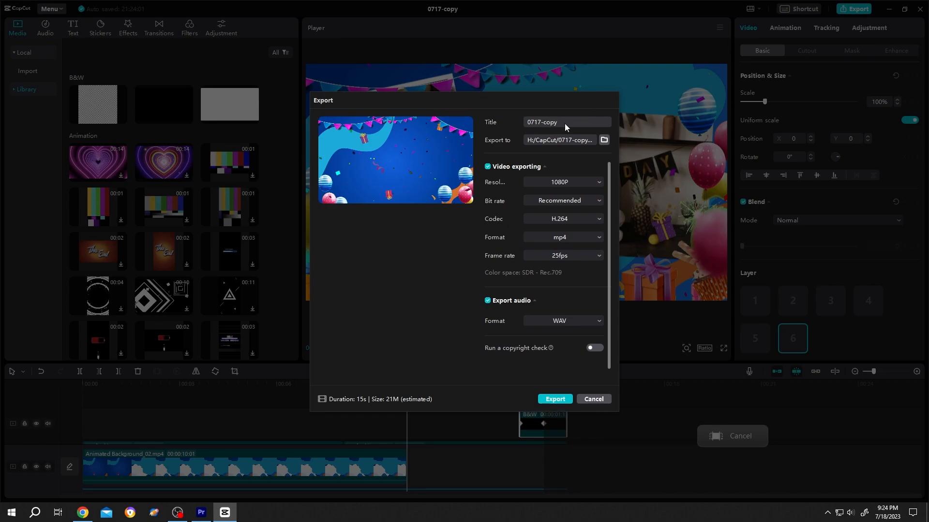
mouse_move(534, 165)
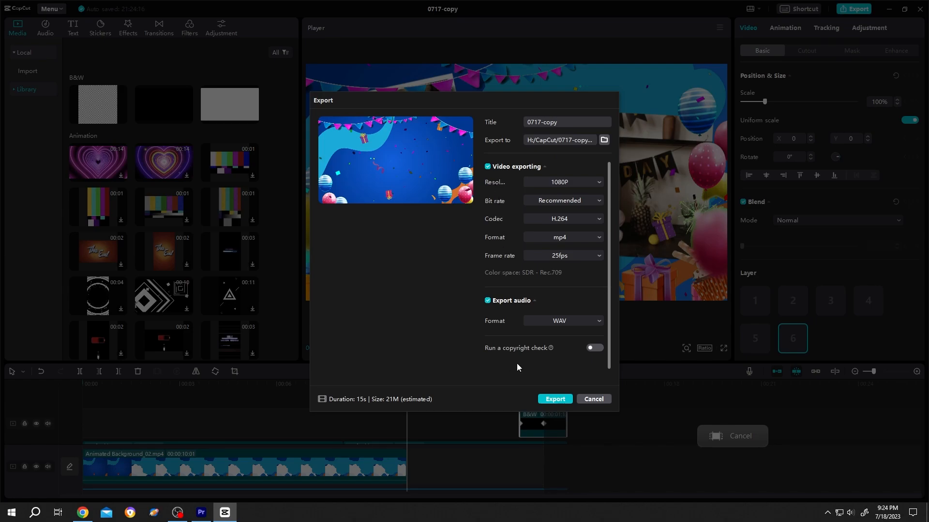
Step: Export at 1080P, H.264, mp4, 25fps with WAV audio
left_click(592, 398)
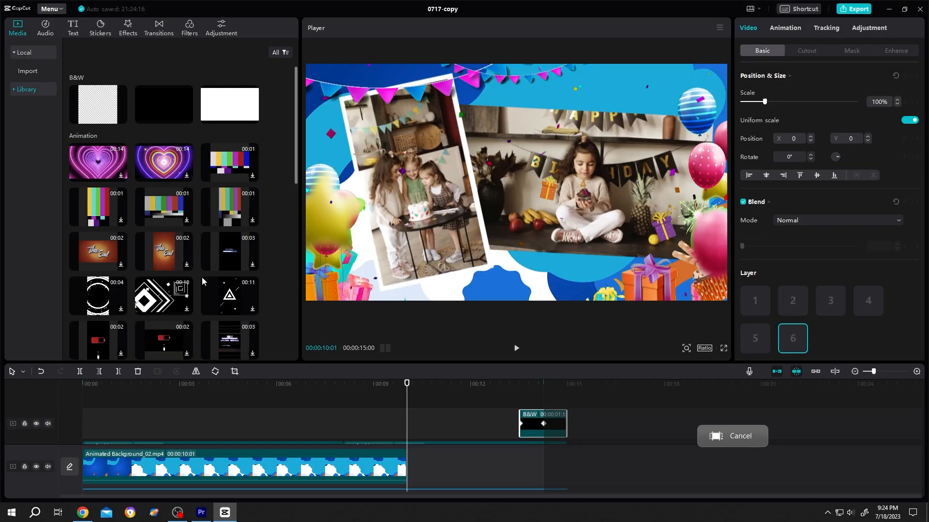